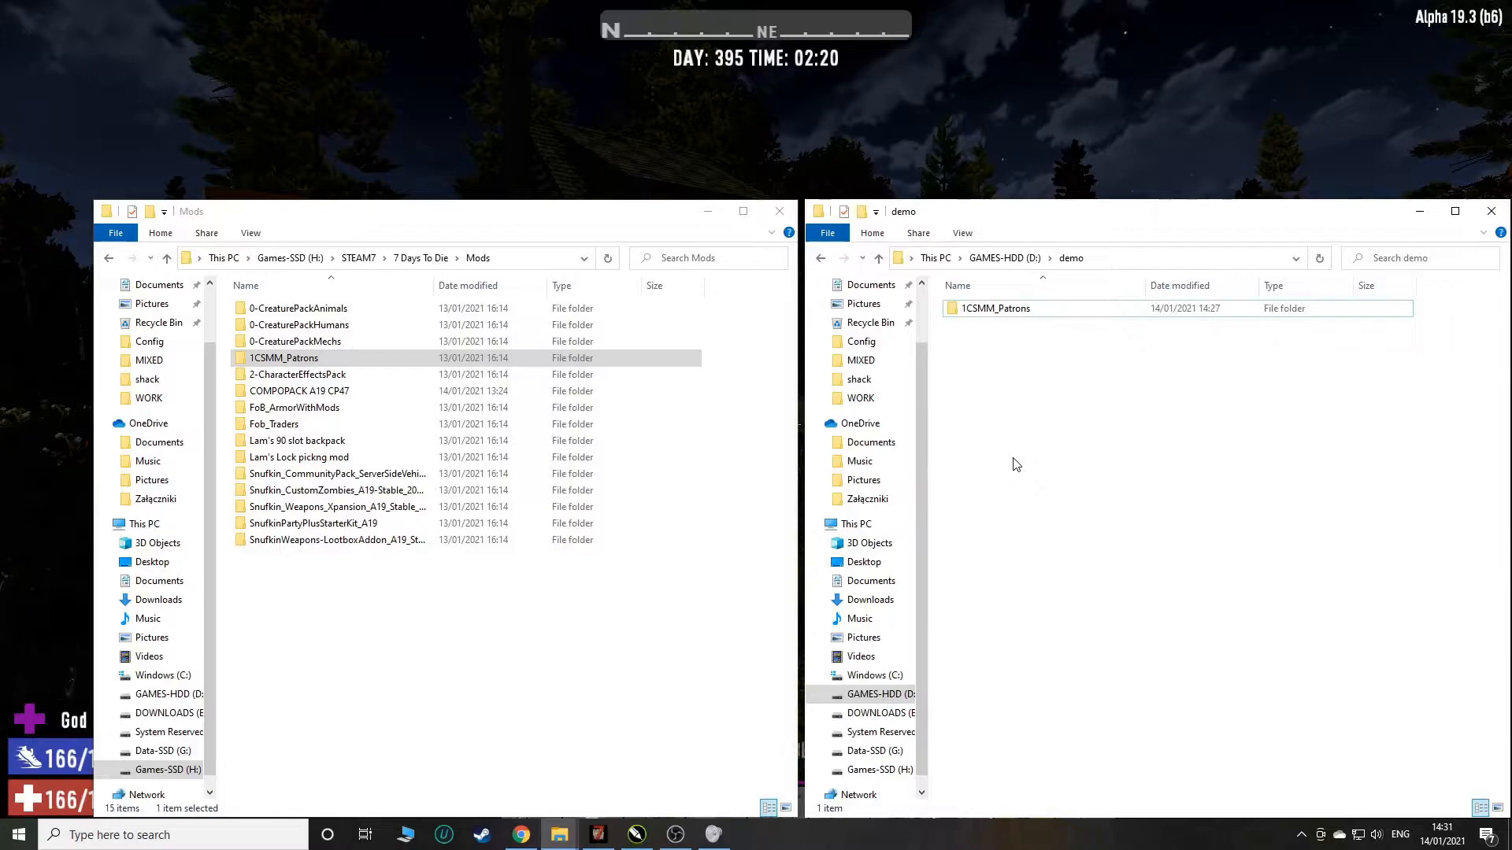
pyautogui.moveTo(1045, 417)
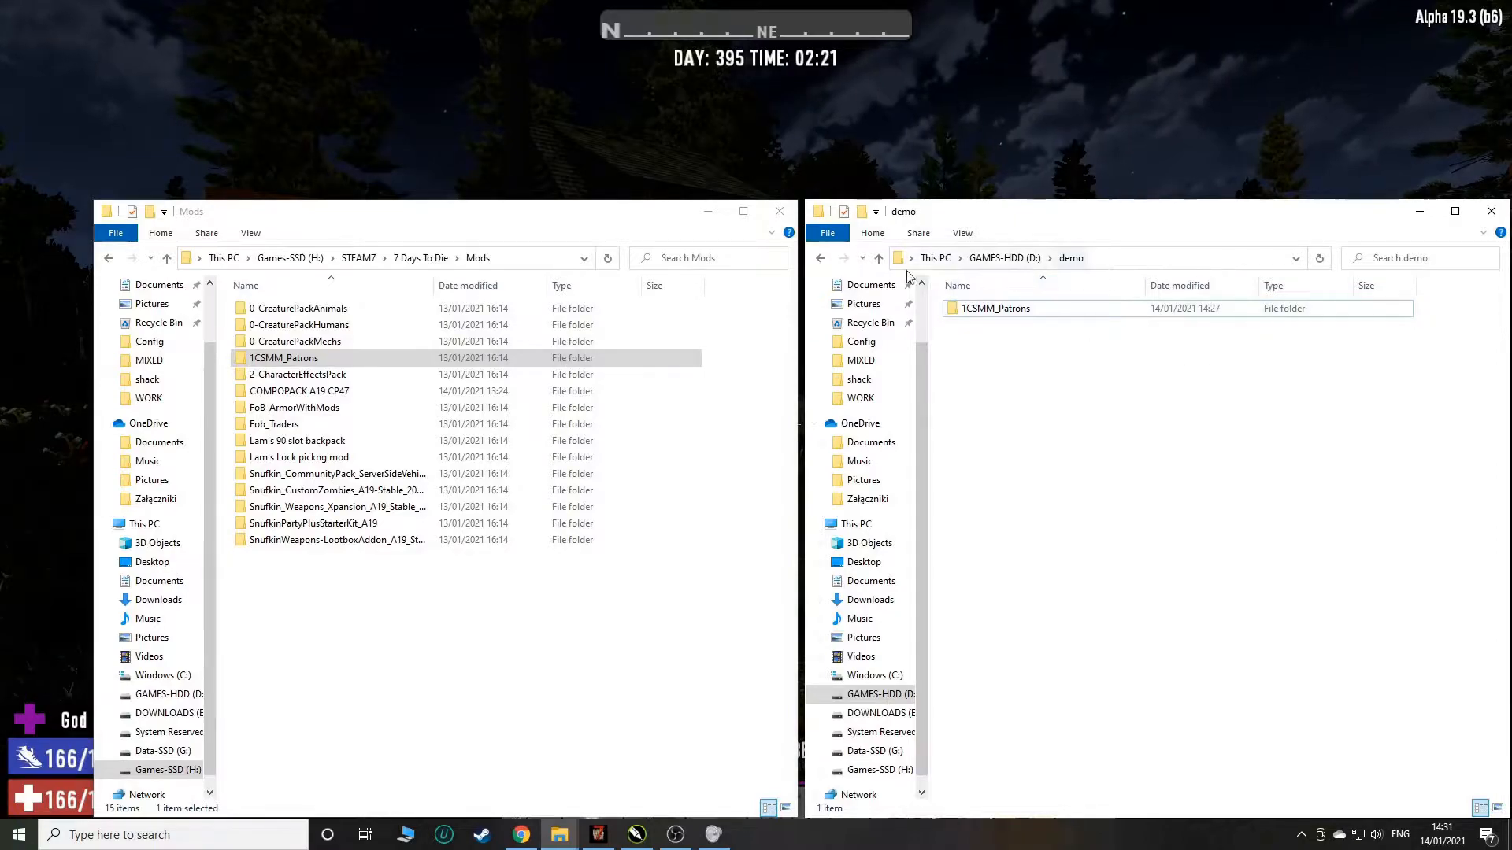
# Step: Move the 1CSMM_Patrons folder from demo into the Mods folder, replacing existing files
pyautogui.click(996, 308)
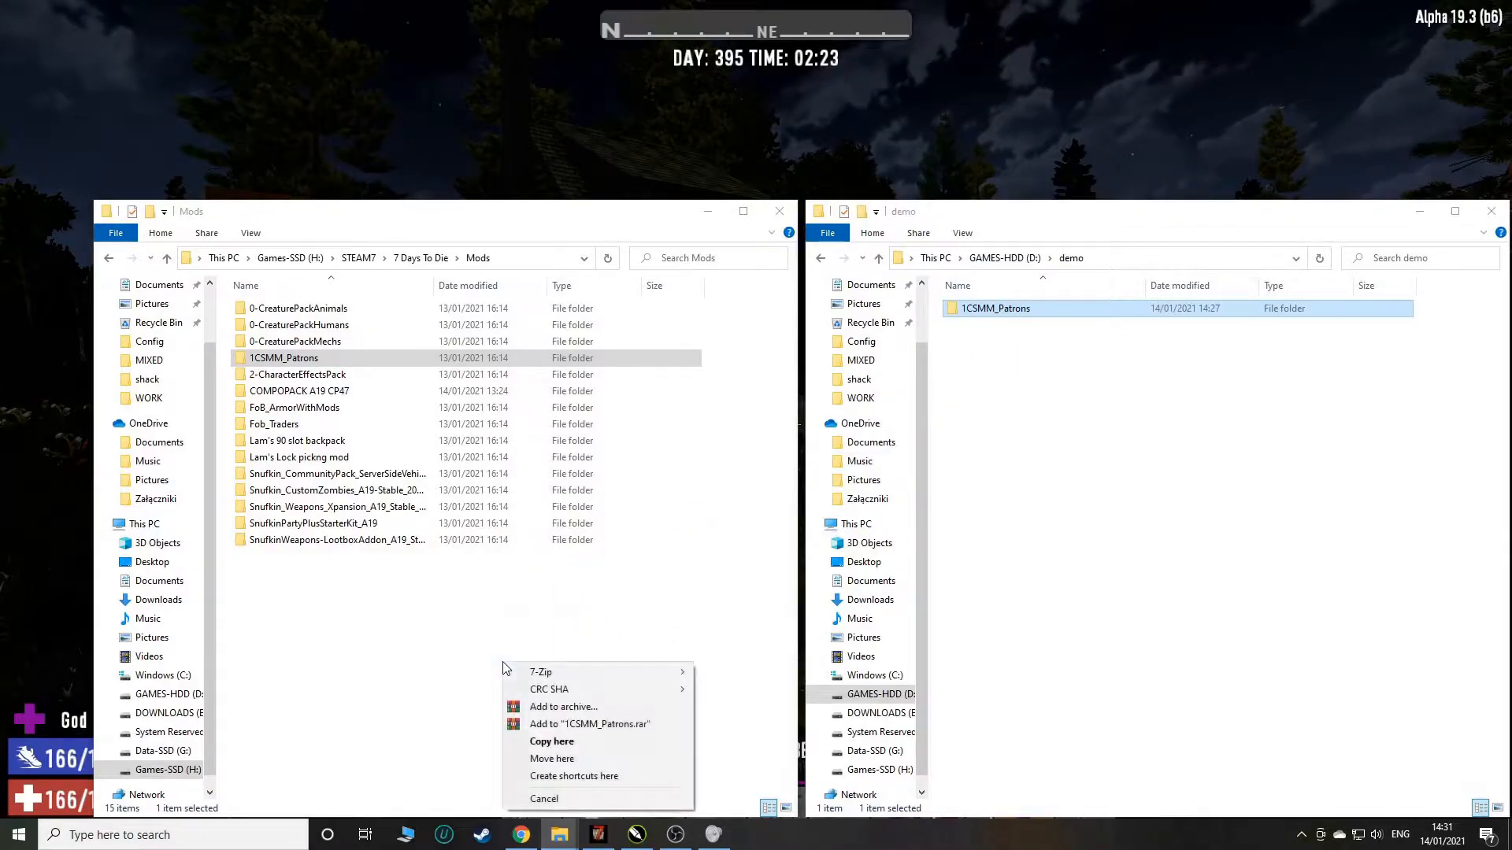
pyautogui.moveTo(552, 760)
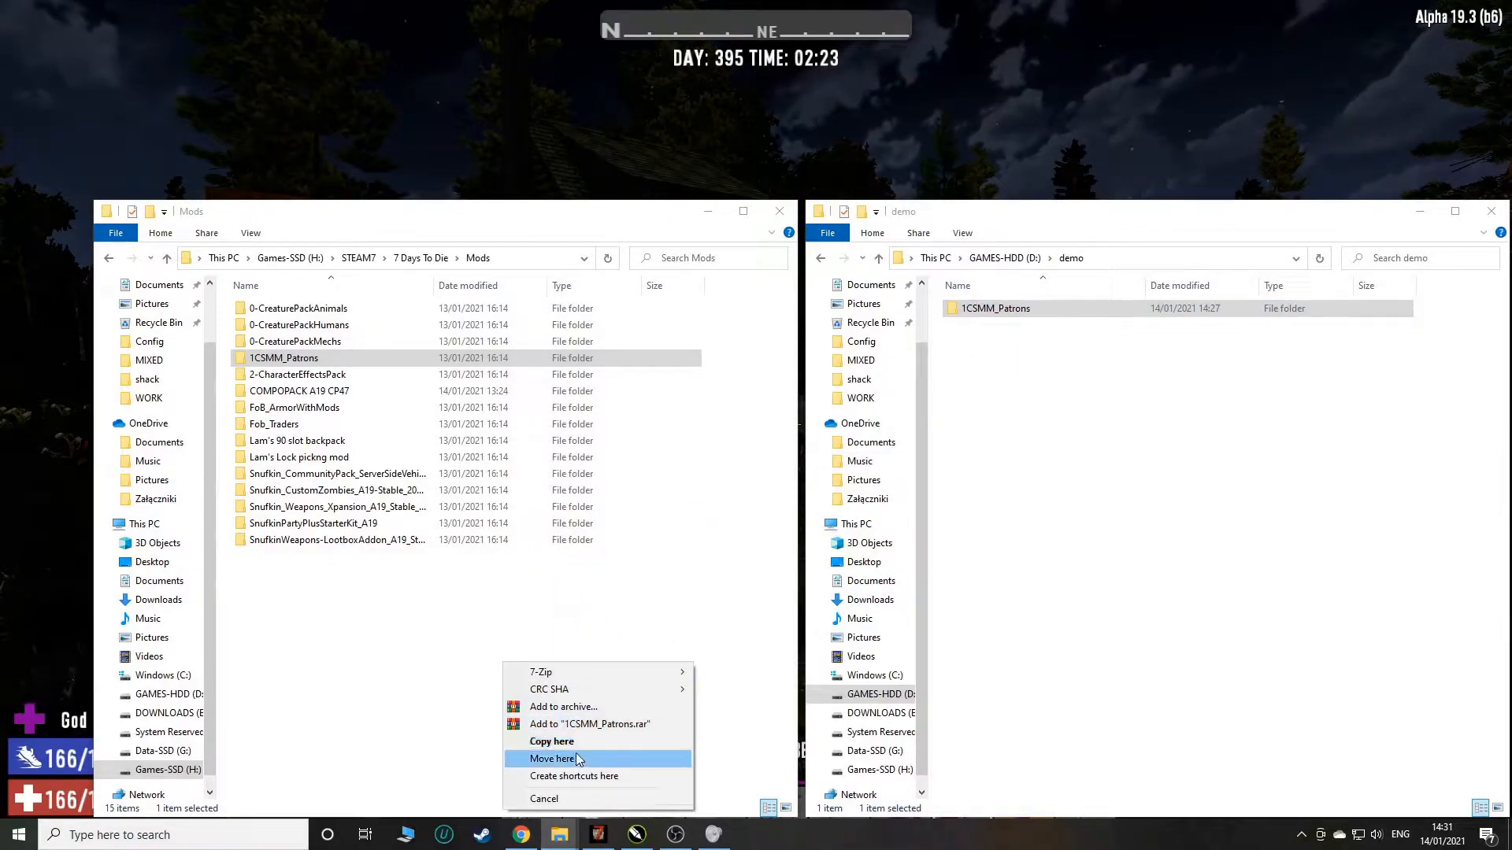
pyautogui.click(553, 759)
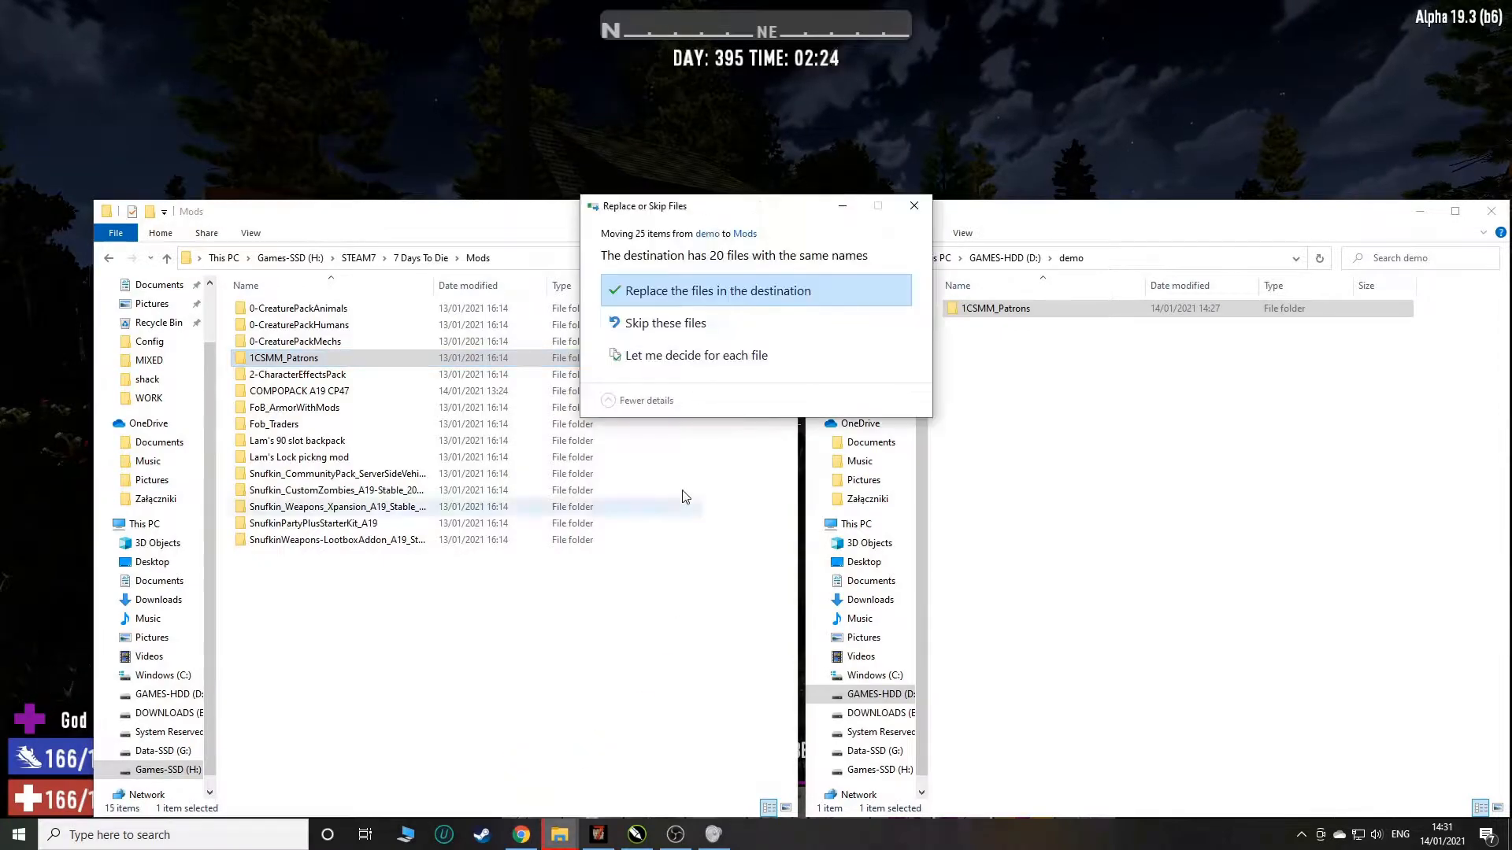
pyautogui.click(717, 291)
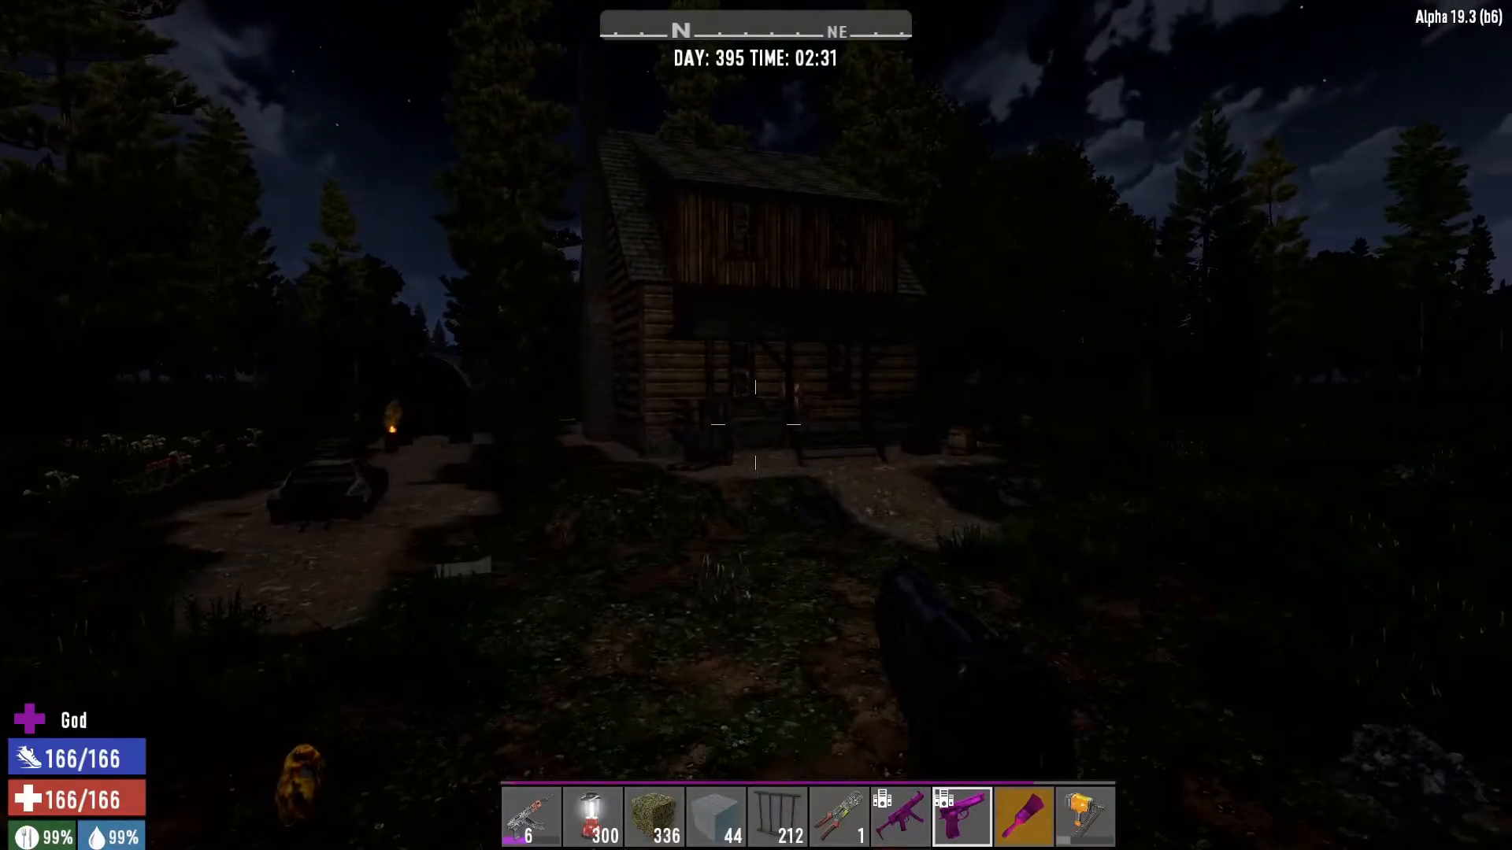
pyautogui.moveTo(756, 425)
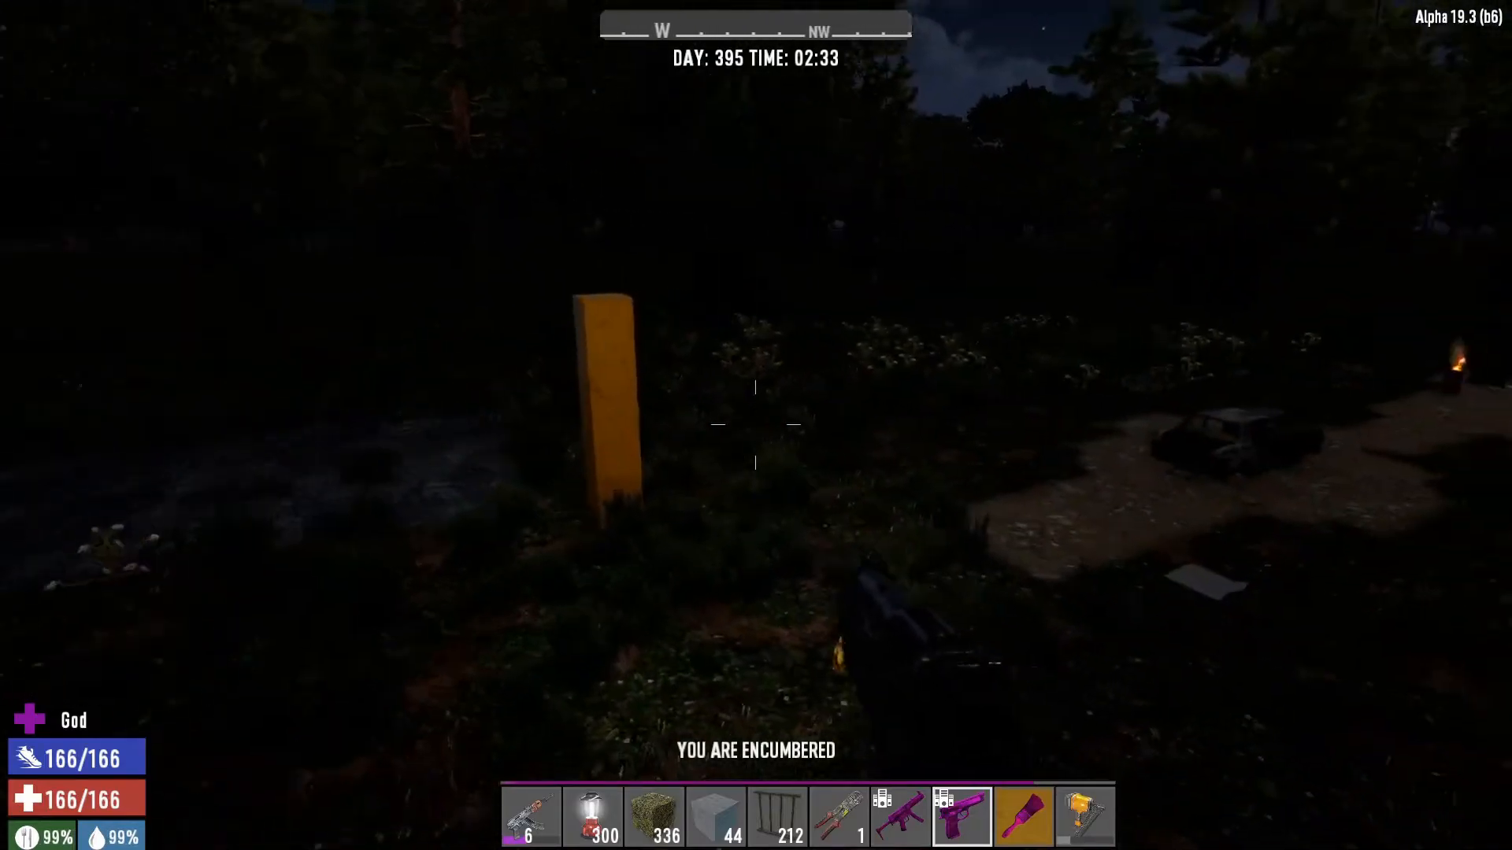
pyautogui.moveTo(756, 424)
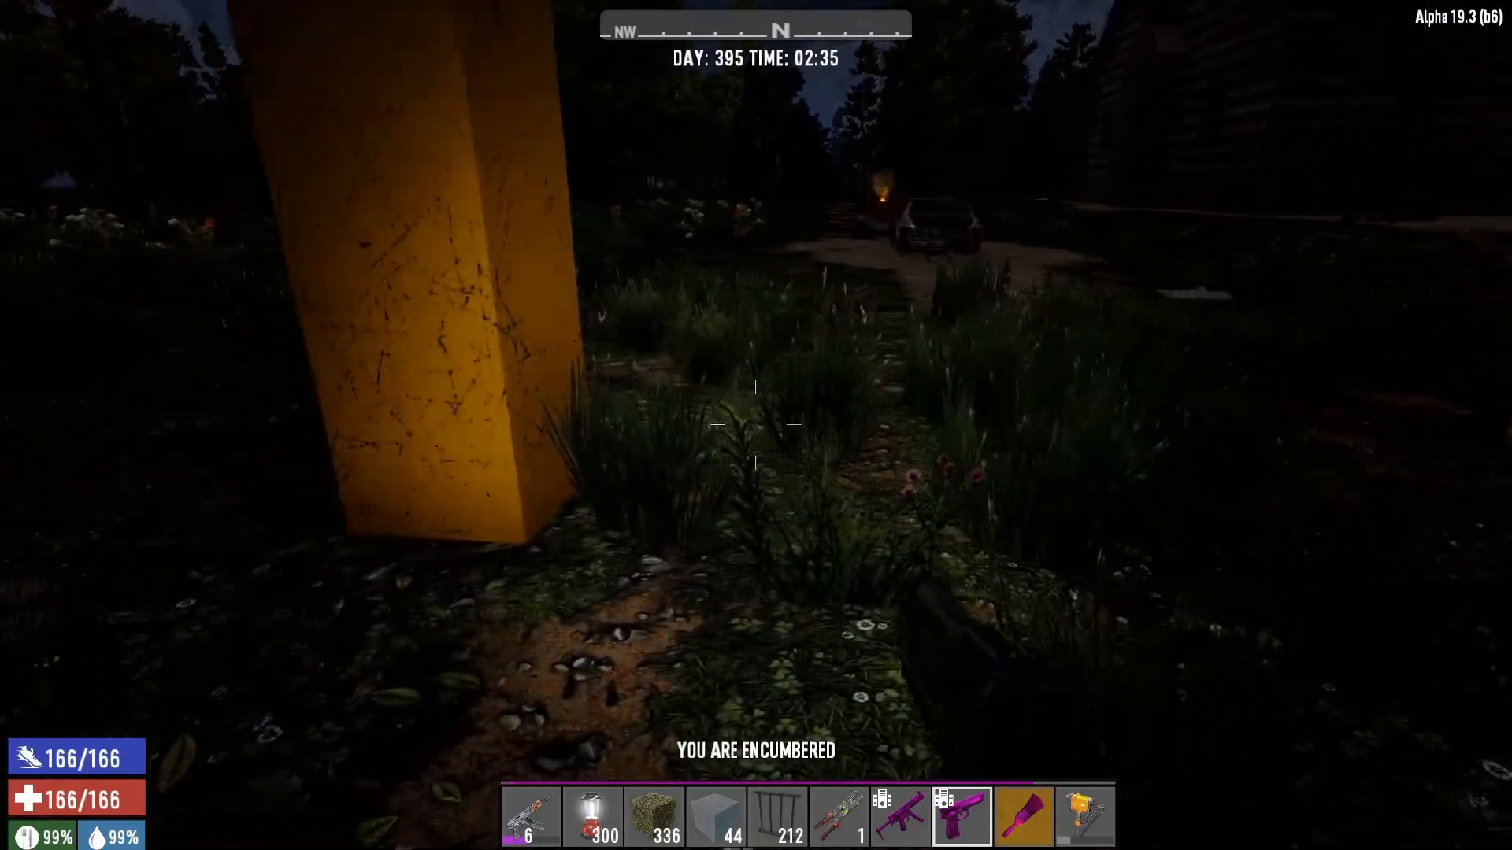
pyautogui.moveTo(756, 426)
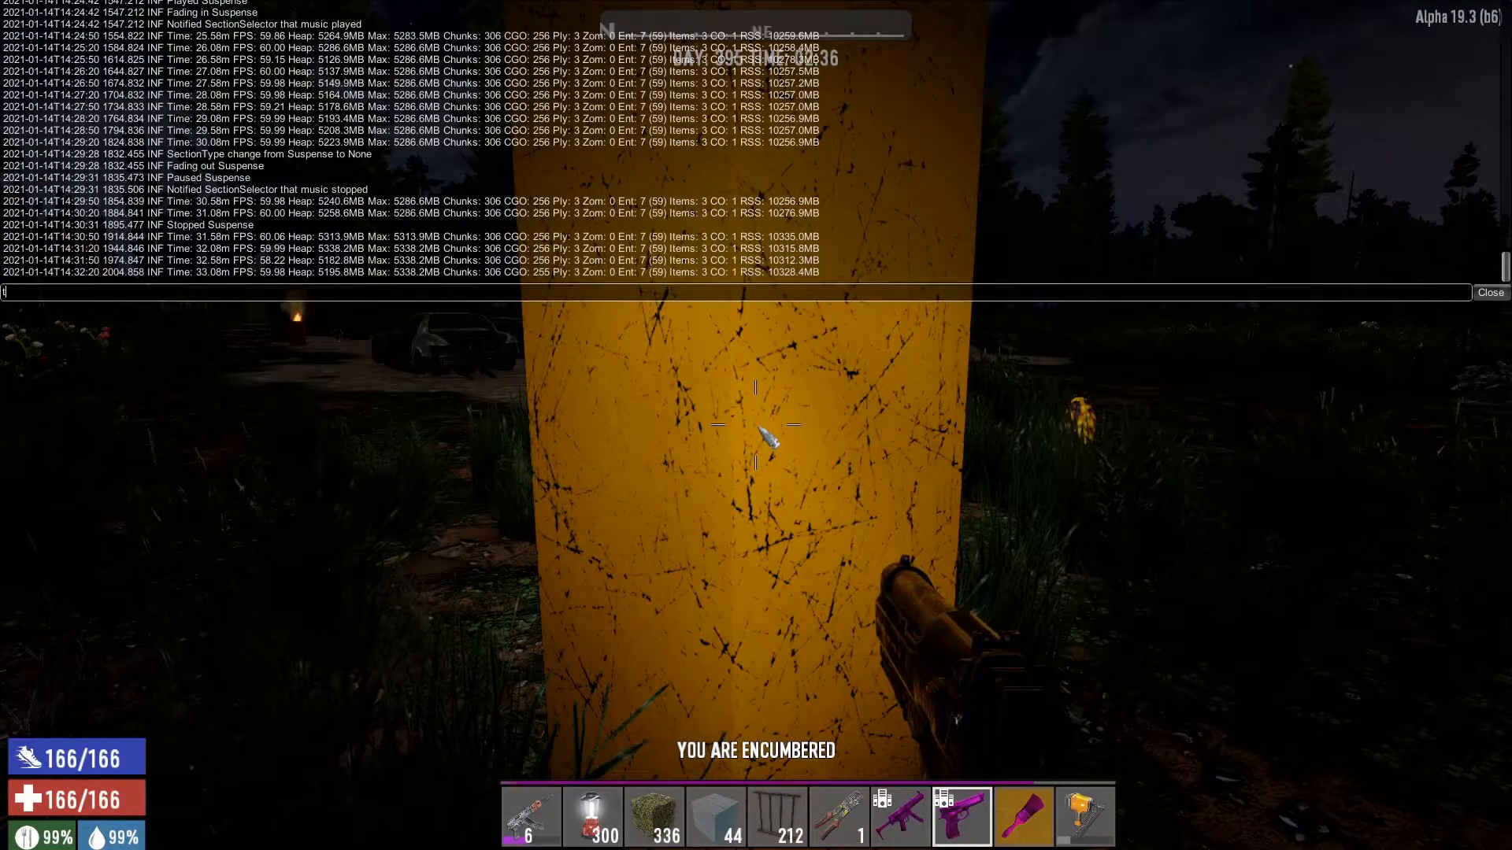
# Step: Run 'tprotect p1' to store corner -2004 39 884, then close the console
pyautogui.write('protect')
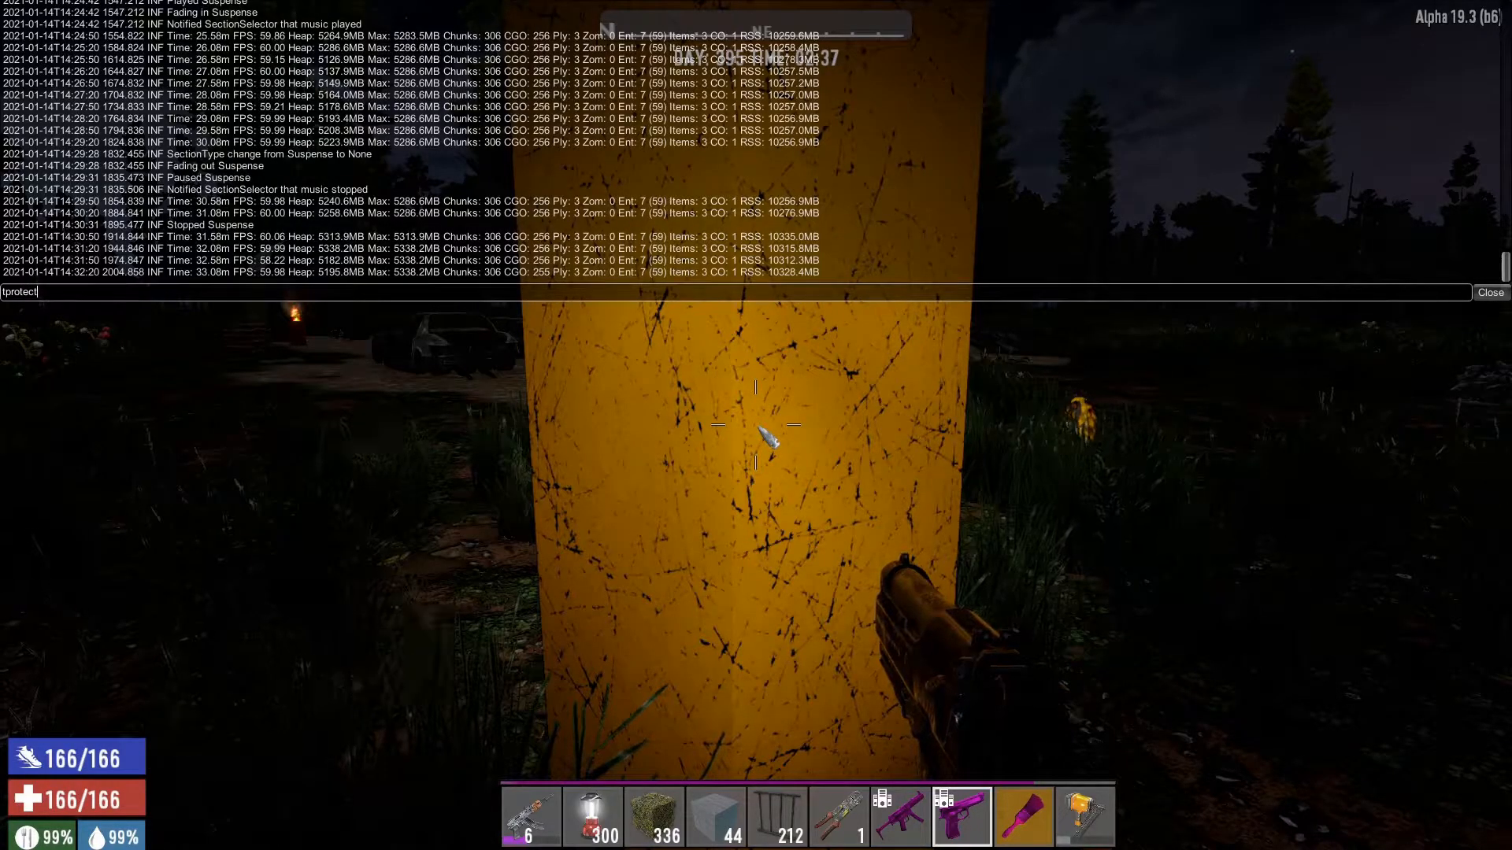
pyautogui.write('p1')
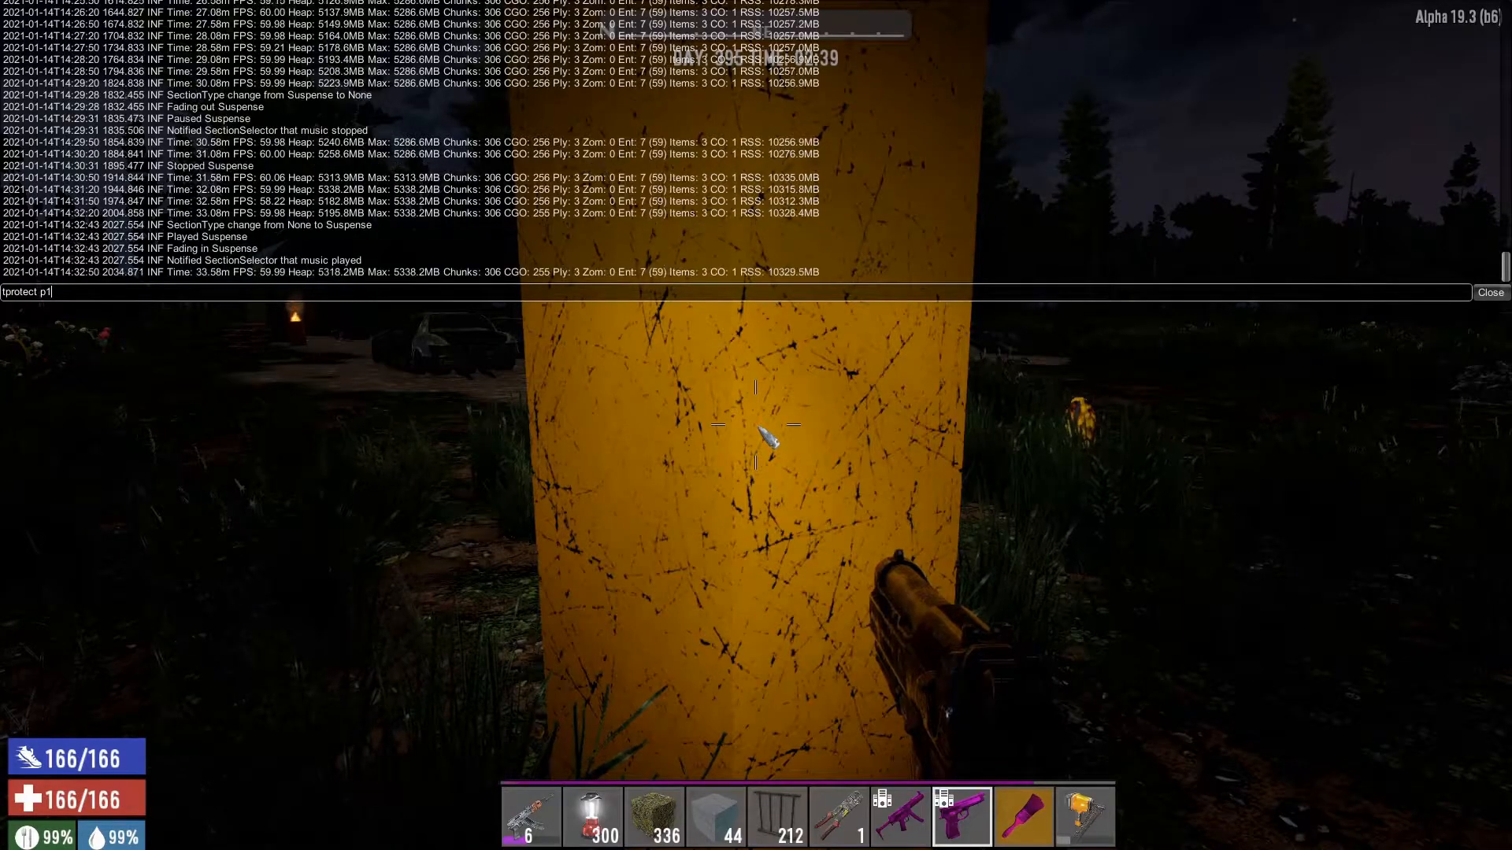
pyautogui.press('Return')
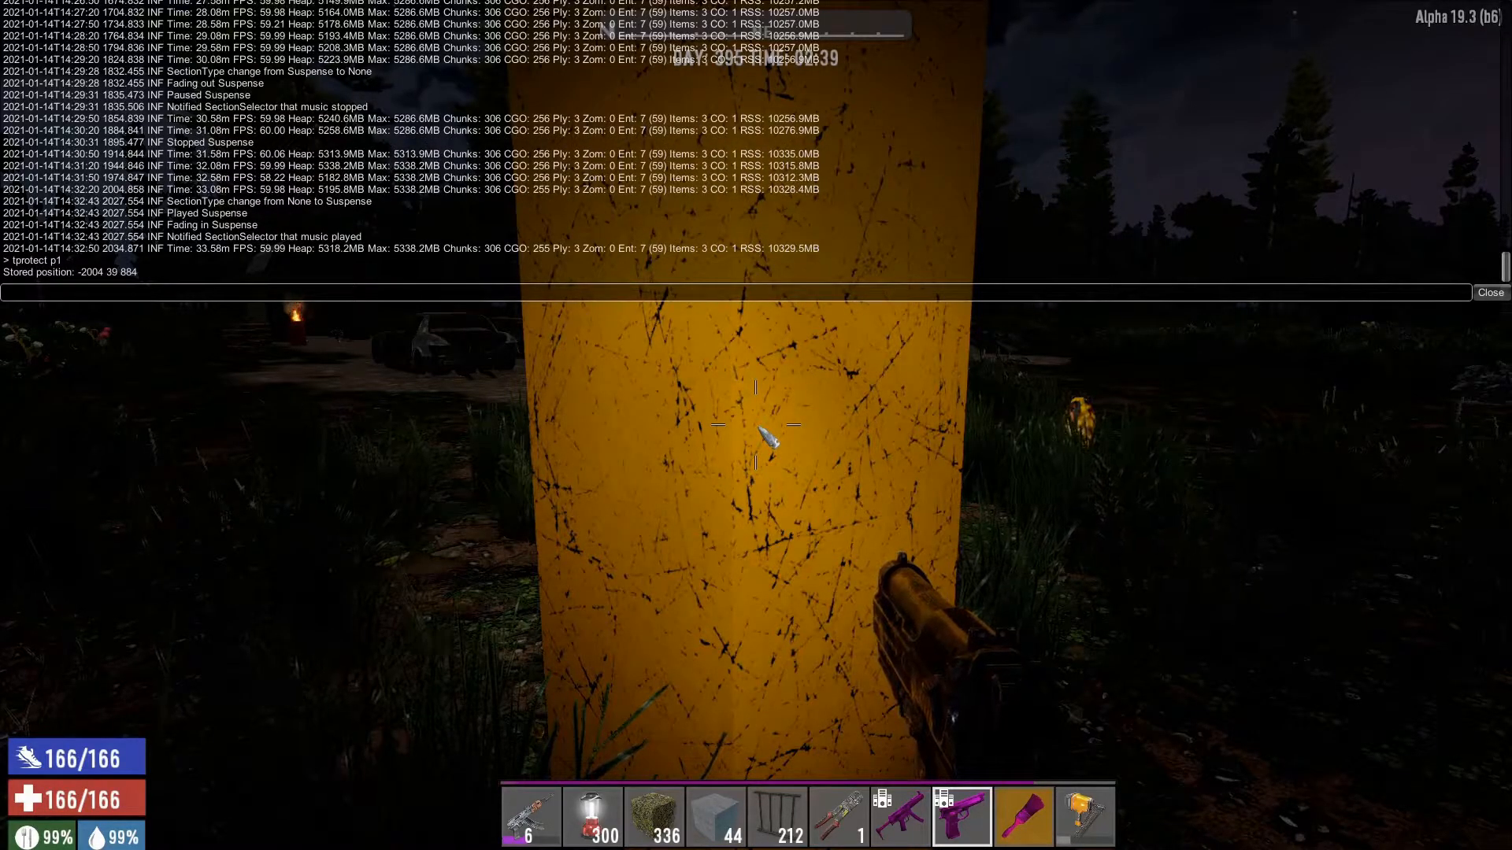
pyautogui.click(1490, 293)
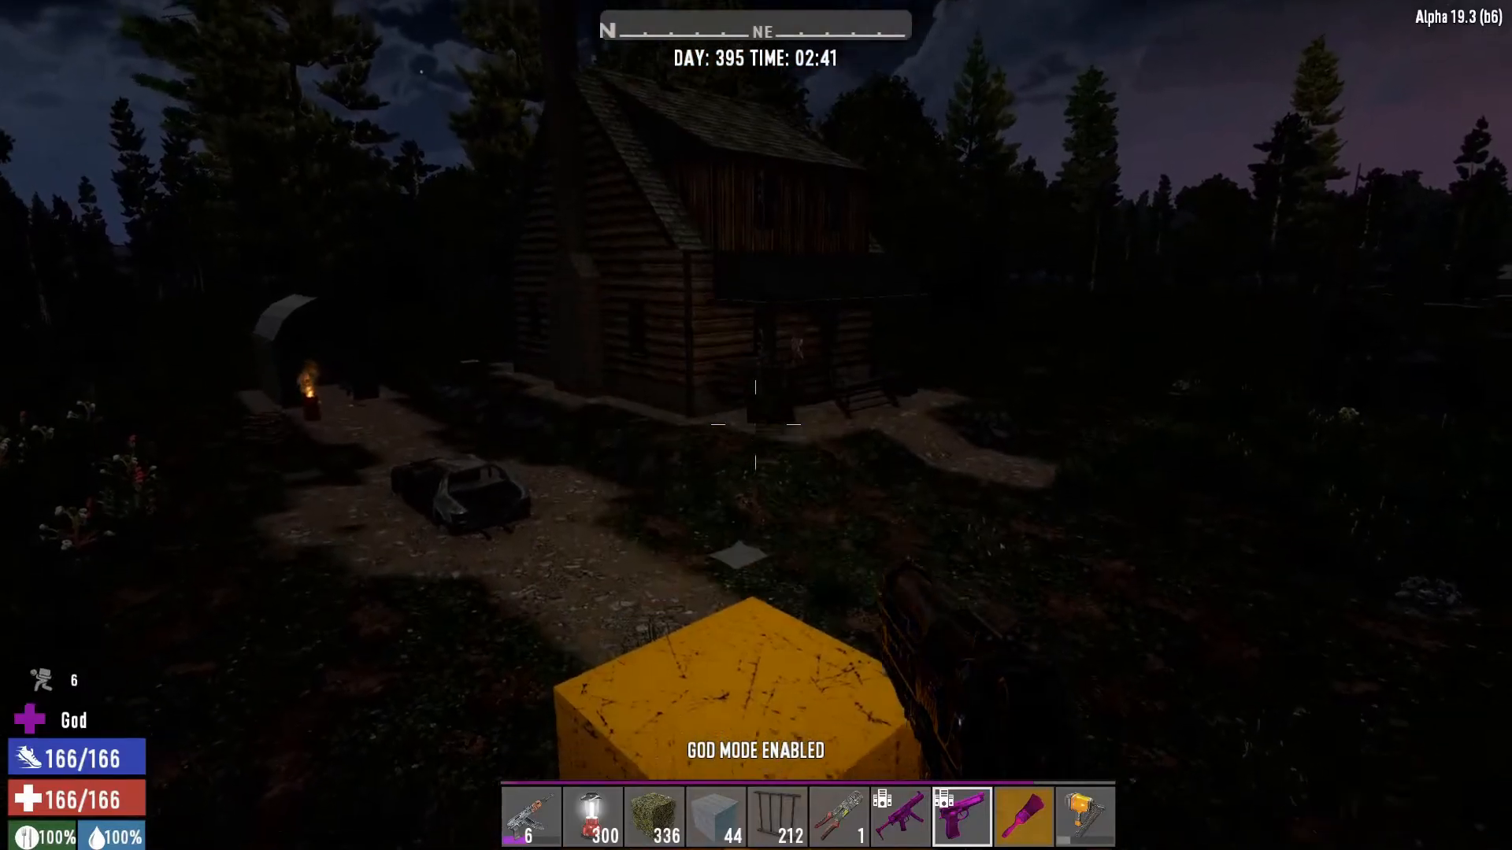
pyautogui.moveTo(756, 425)
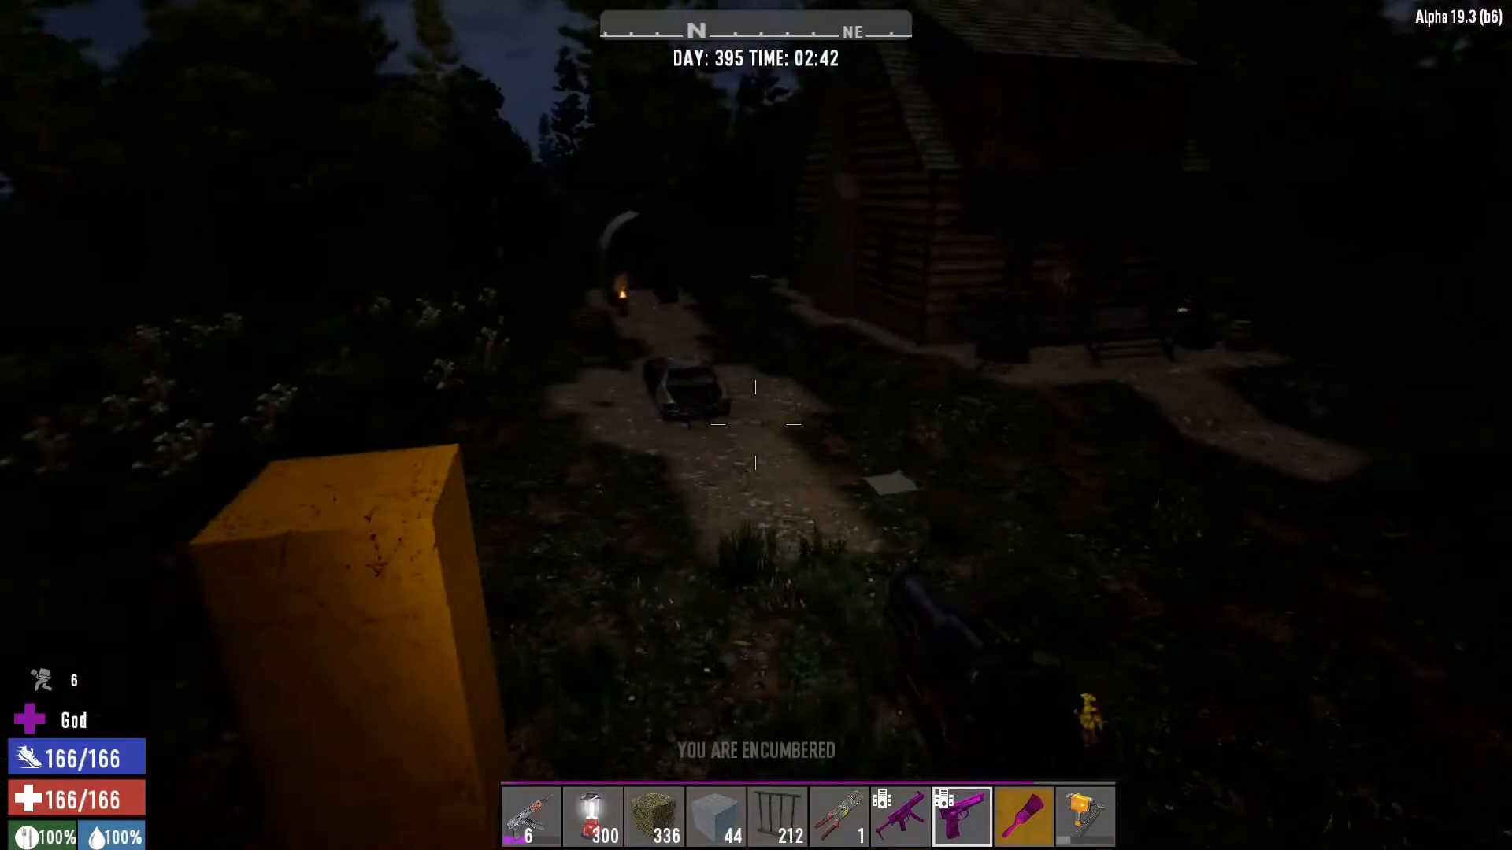
pyautogui.moveTo(756, 425)
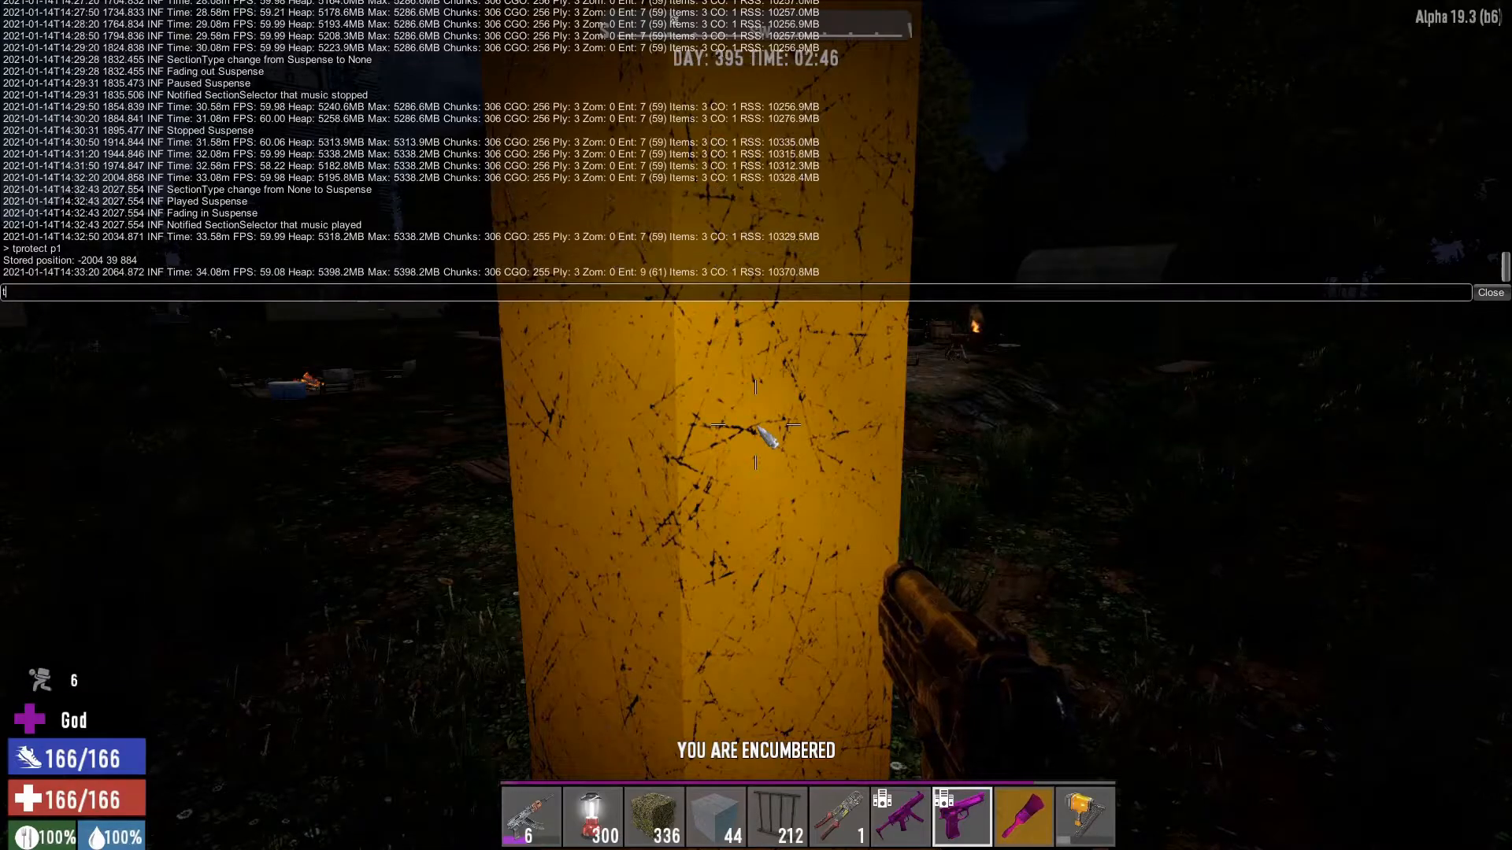
# Step: Run 'tprotect p2' at the opposite pillar to store the second corner
pyautogui.write('protect')
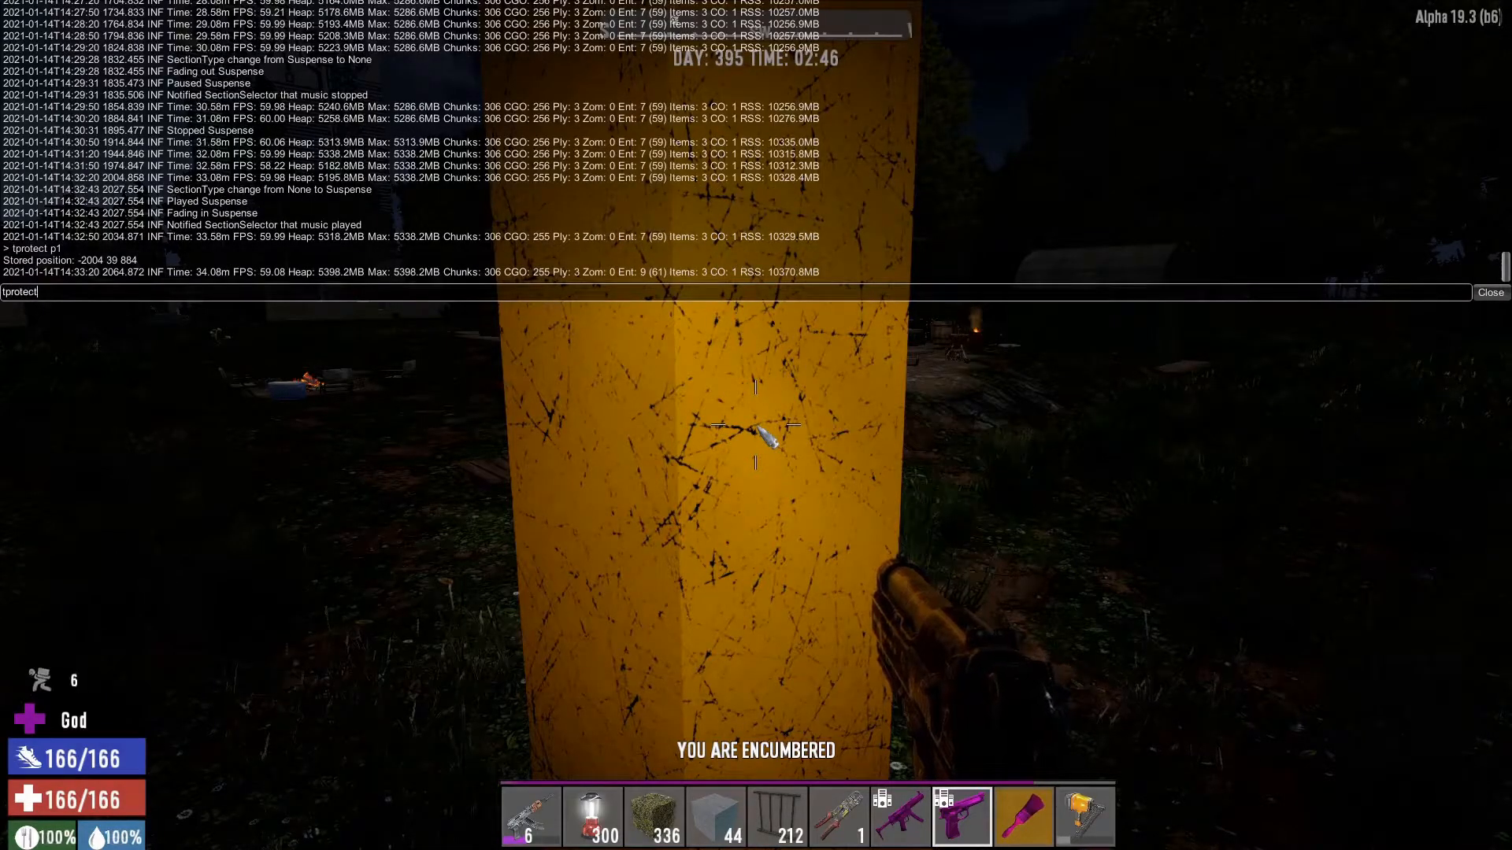
pyautogui.write('p2')
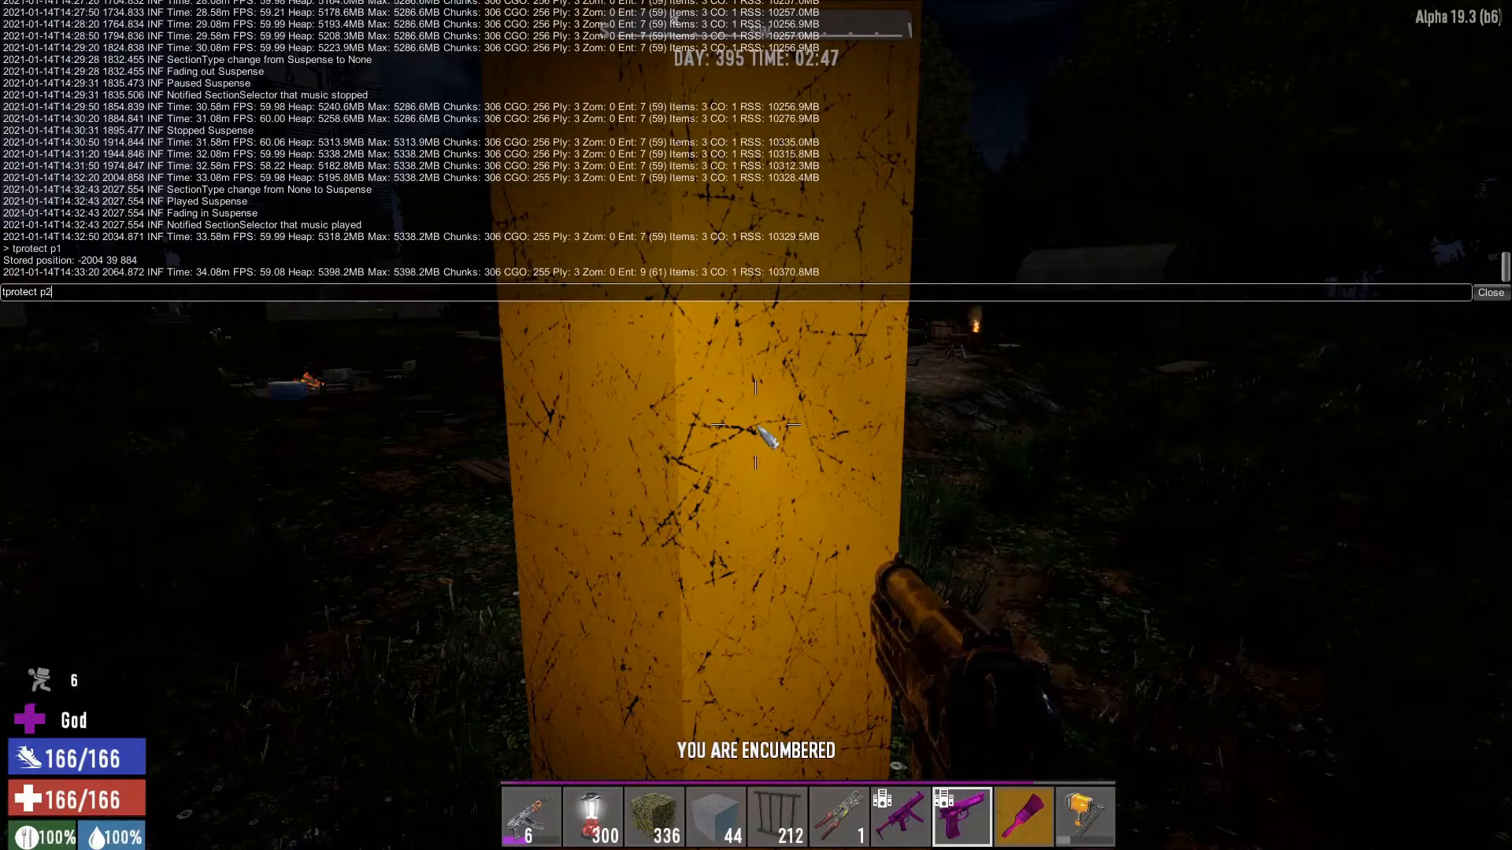
pyautogui.press('Return')
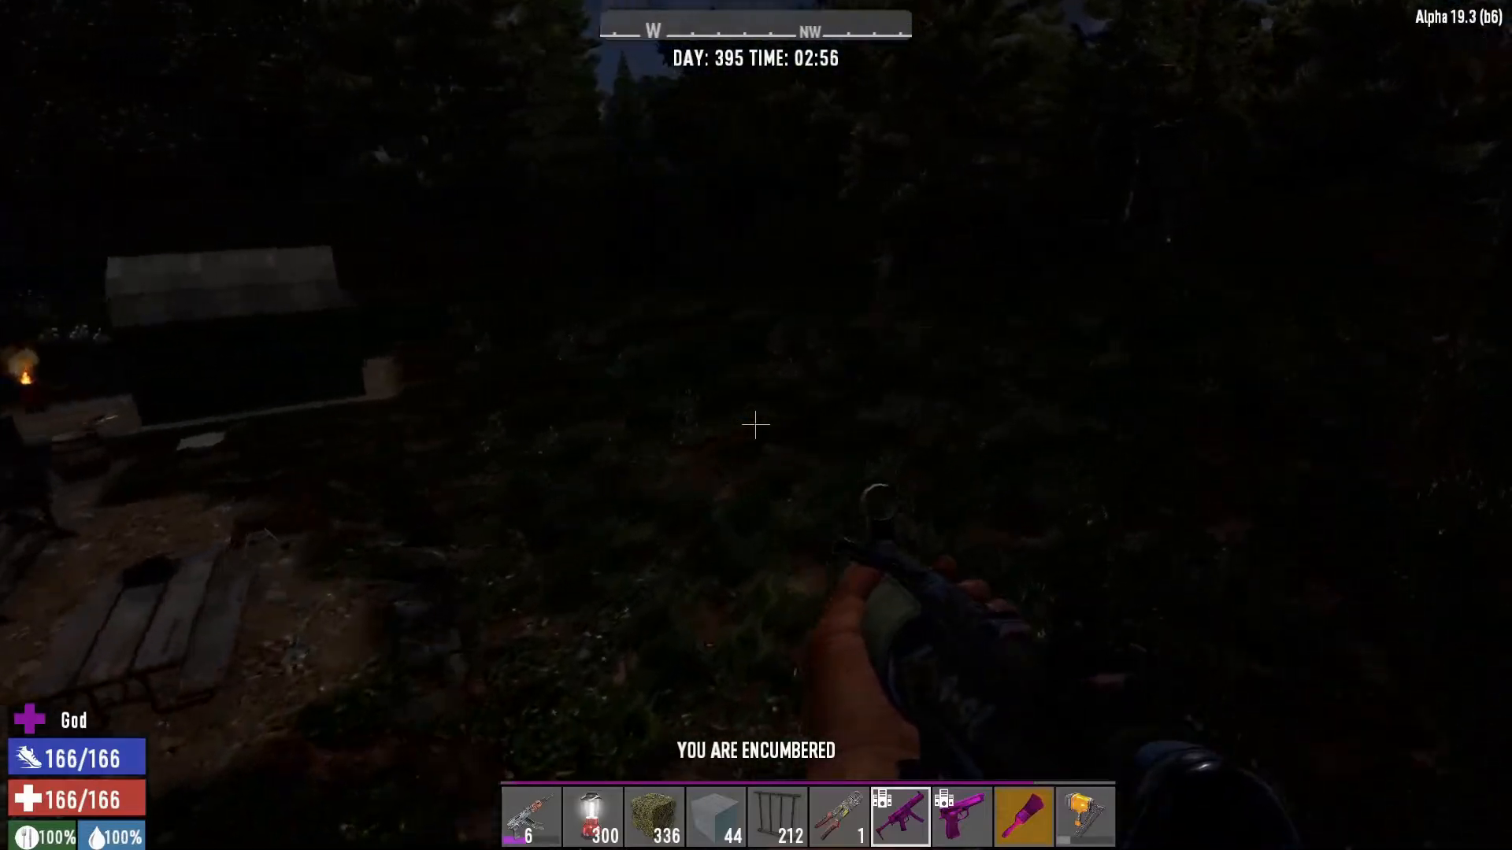
pyautogui.moveTo(756, 425)
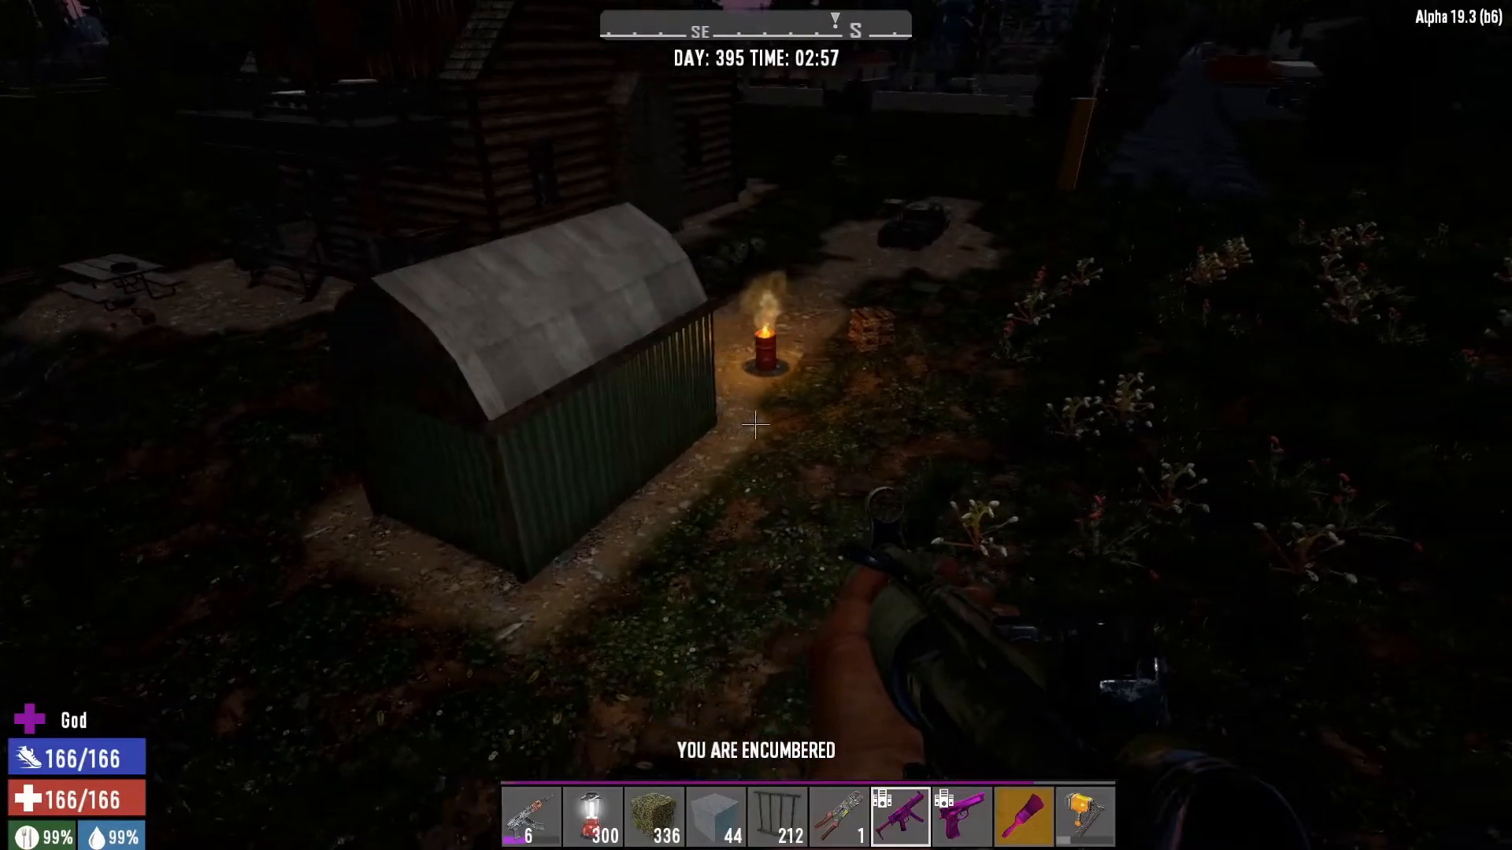
pyautogui.moveTo(756, 422)
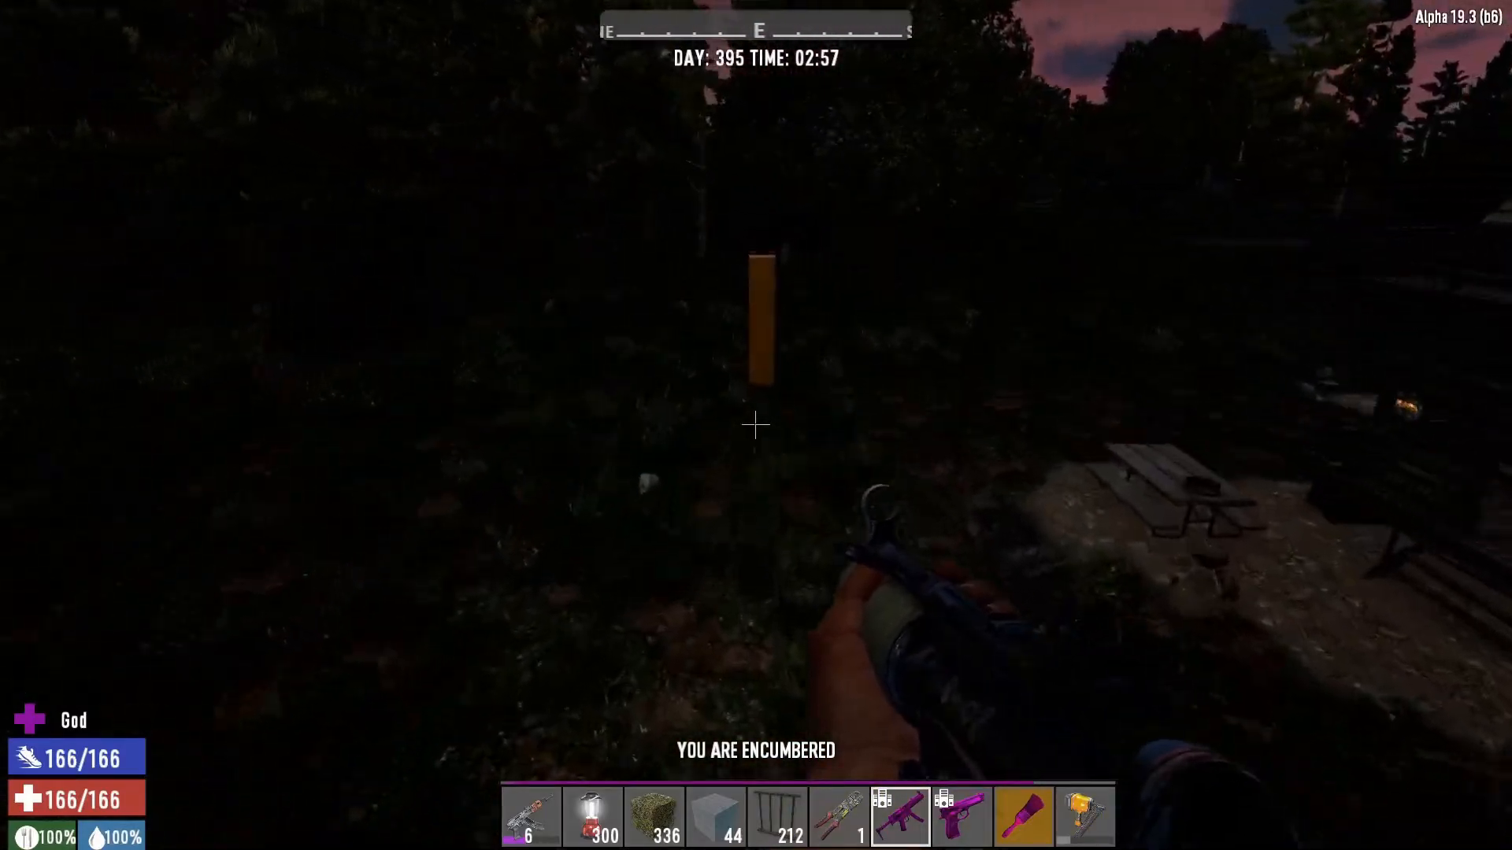
pyautogui.moveTo(756, 425)
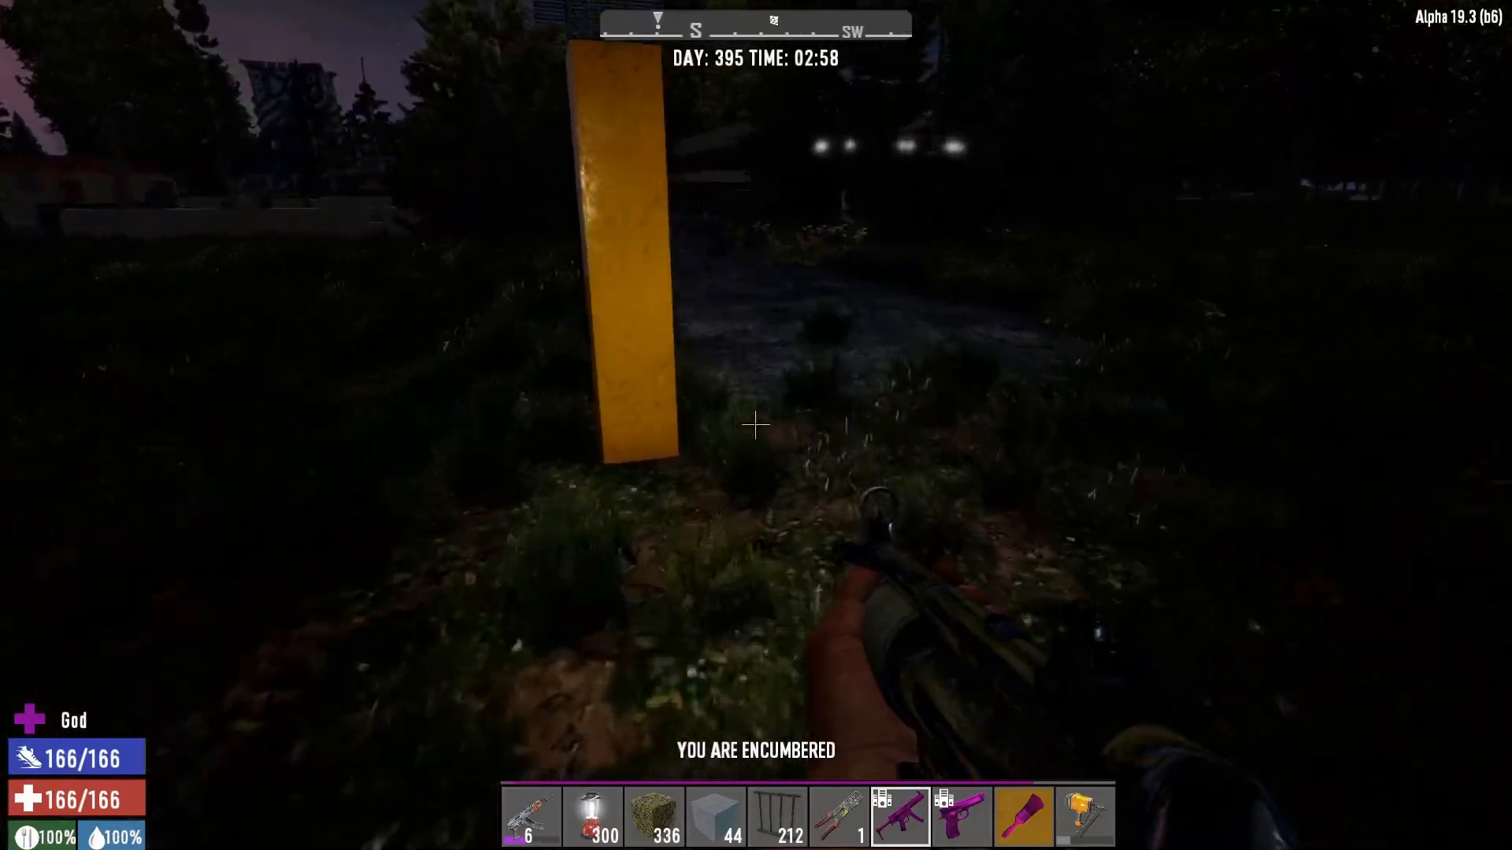
pyautogui.moveTo(756, 426)
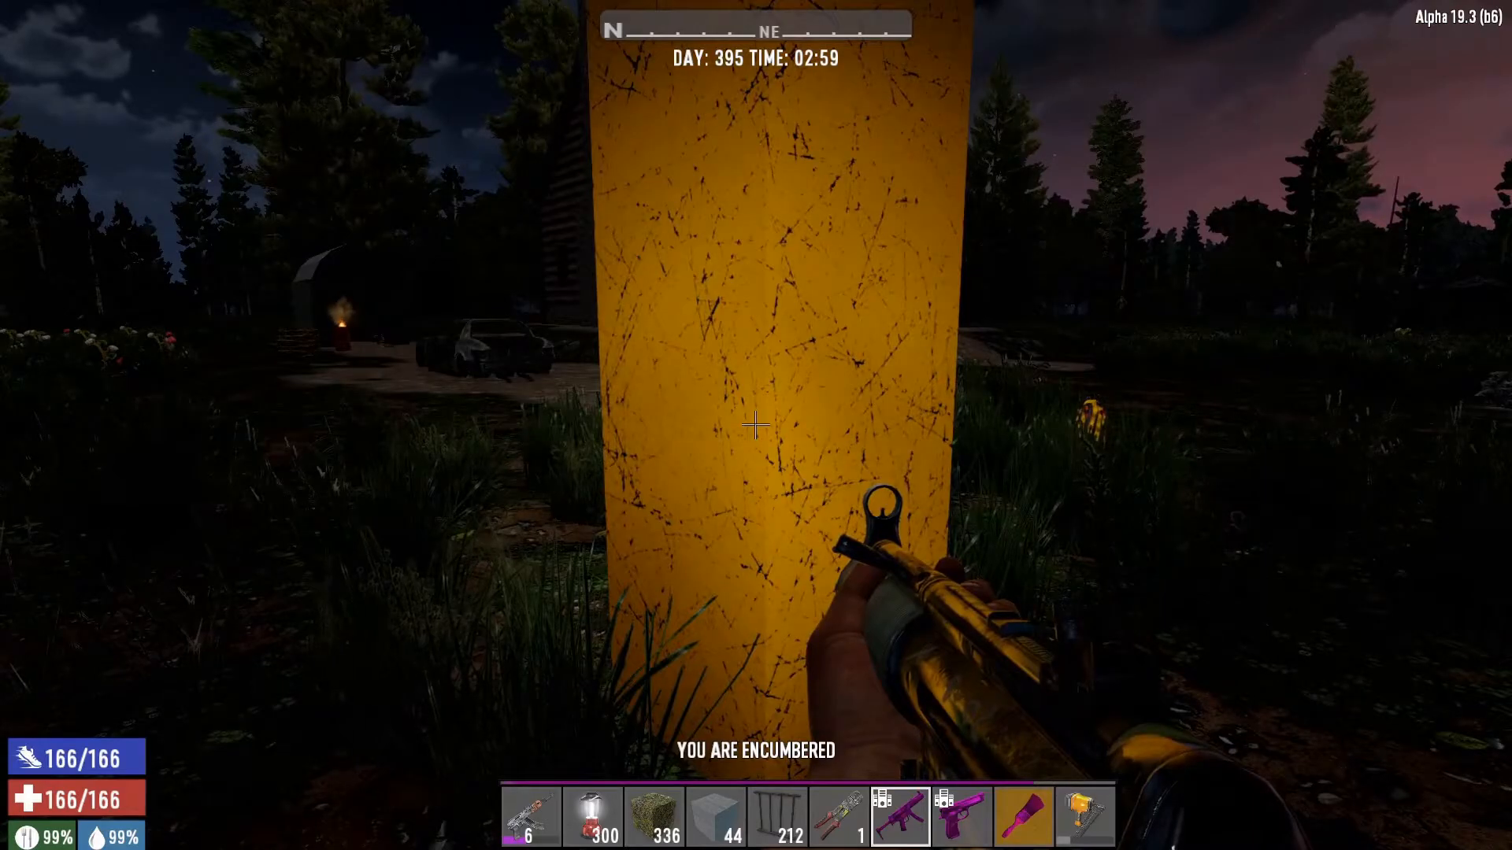
# Step: Open the console with F1 at the yellow corner pillar
pyautogui.press('F1')
pyautogui.write('tprotect p1')
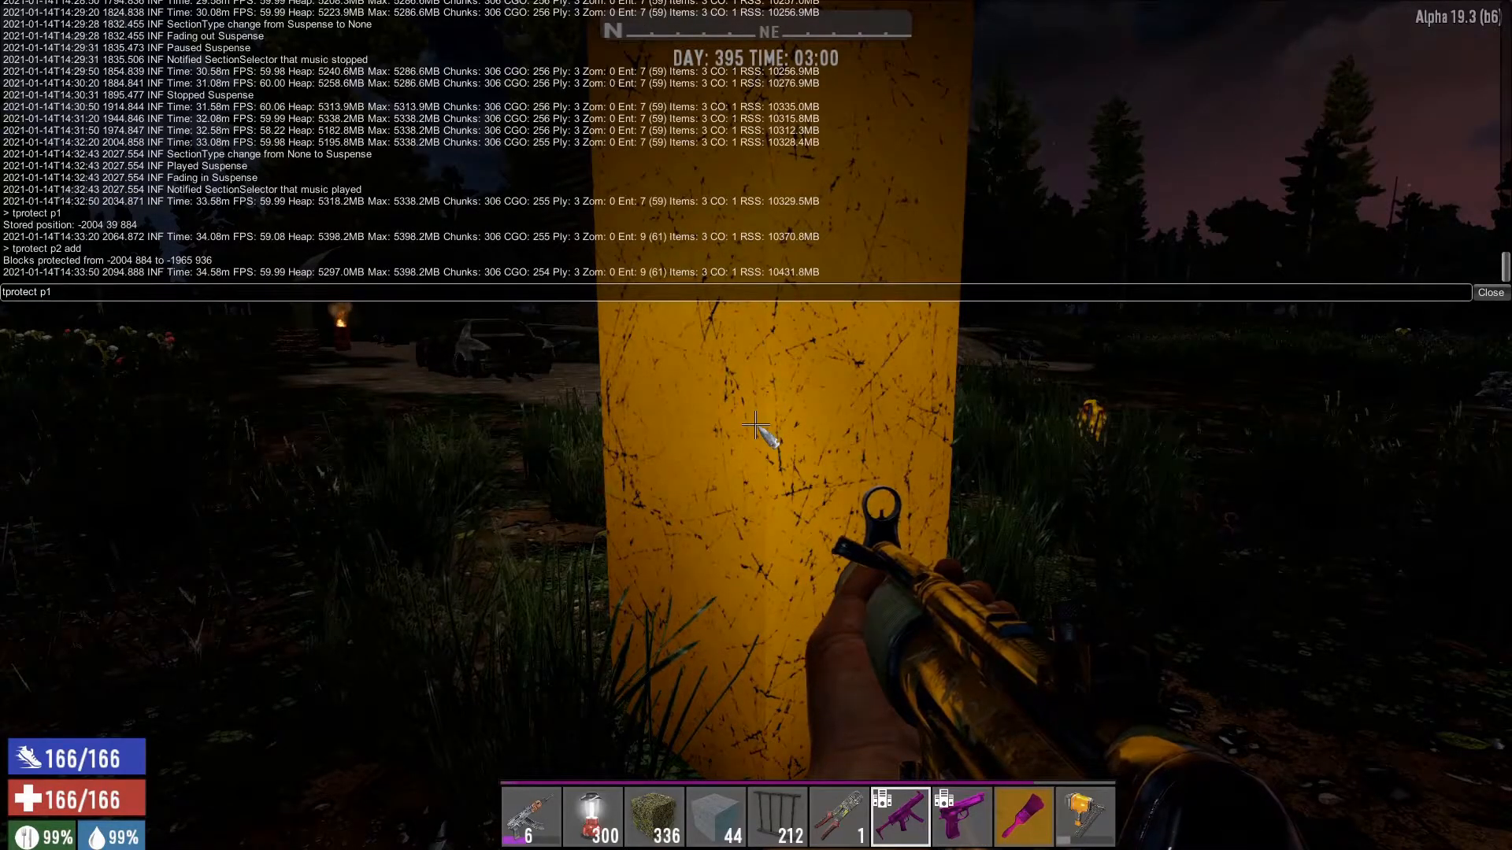
# Step: Close the console after storing the yellow post as the first corner
pyautogui.click(1489, 292)
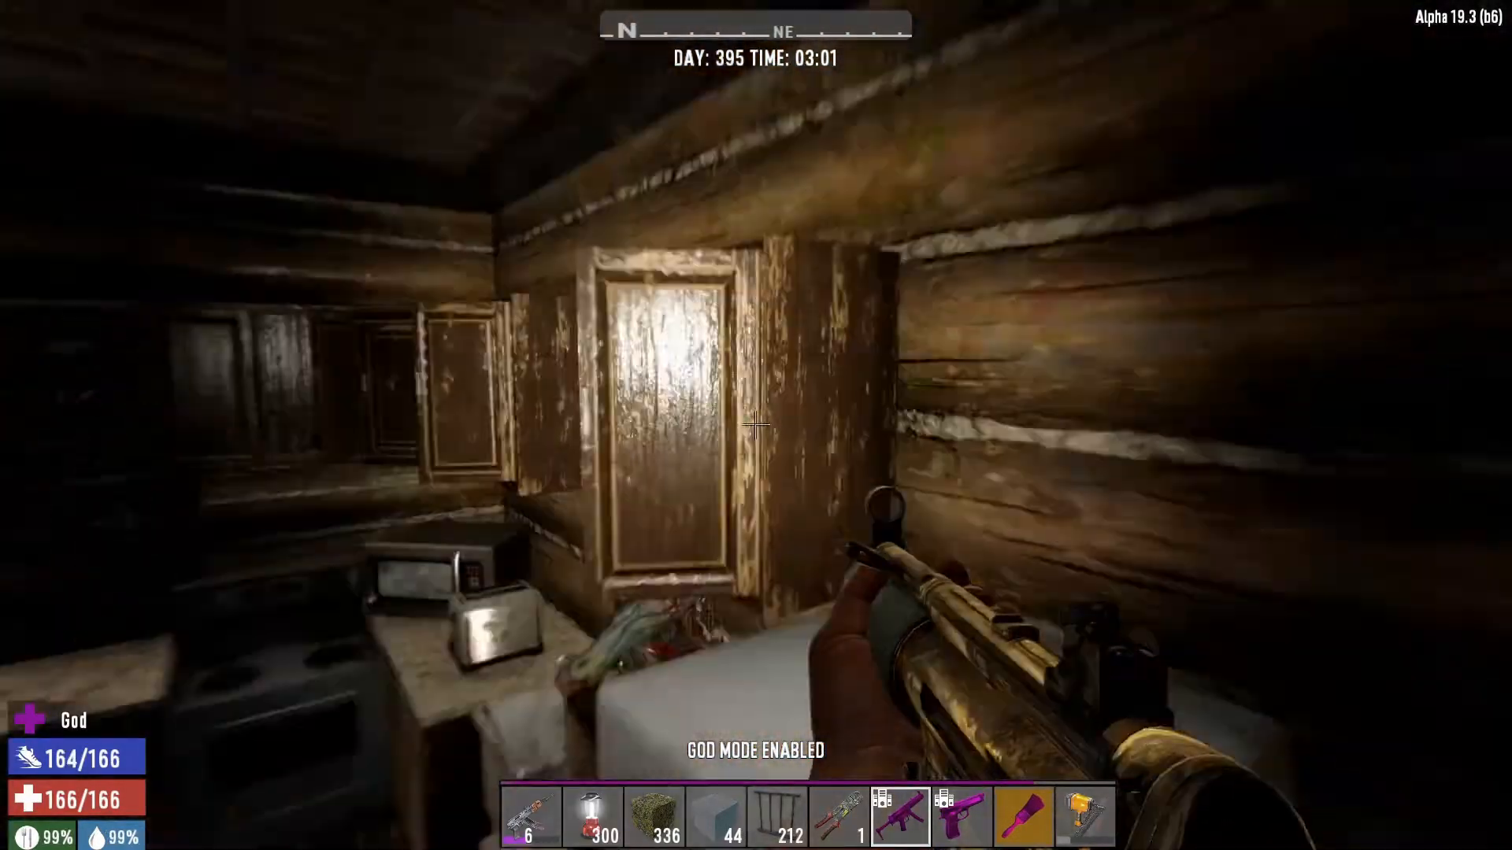
pyautogui.moveTo(756, 425)
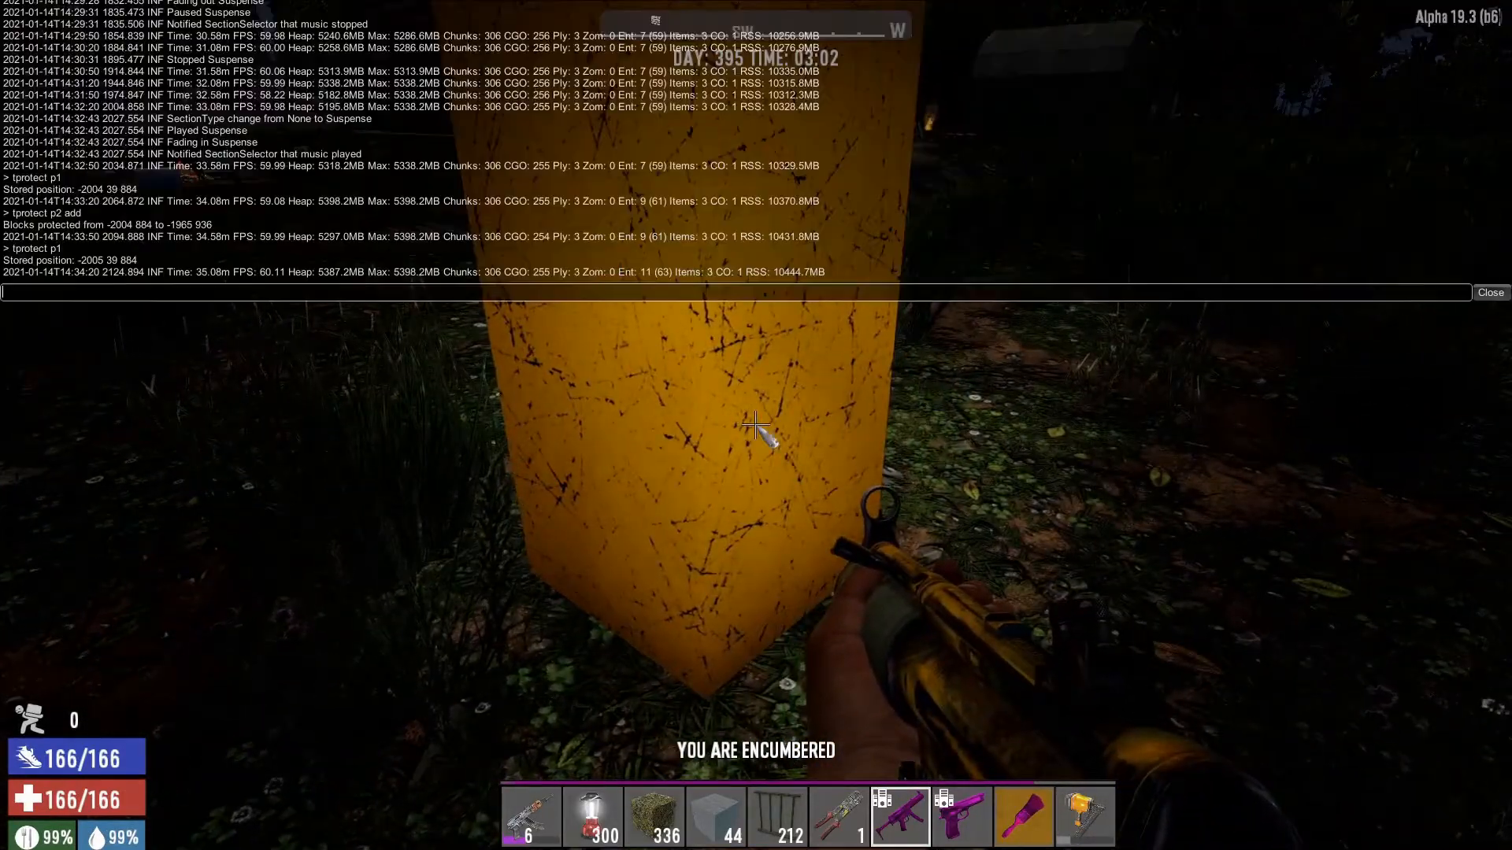
# Step: Run 'tprotect p2 del' to unprotect blocks from -2005 884 to -1965 936
pyautogui.write('tprotect p2 add')
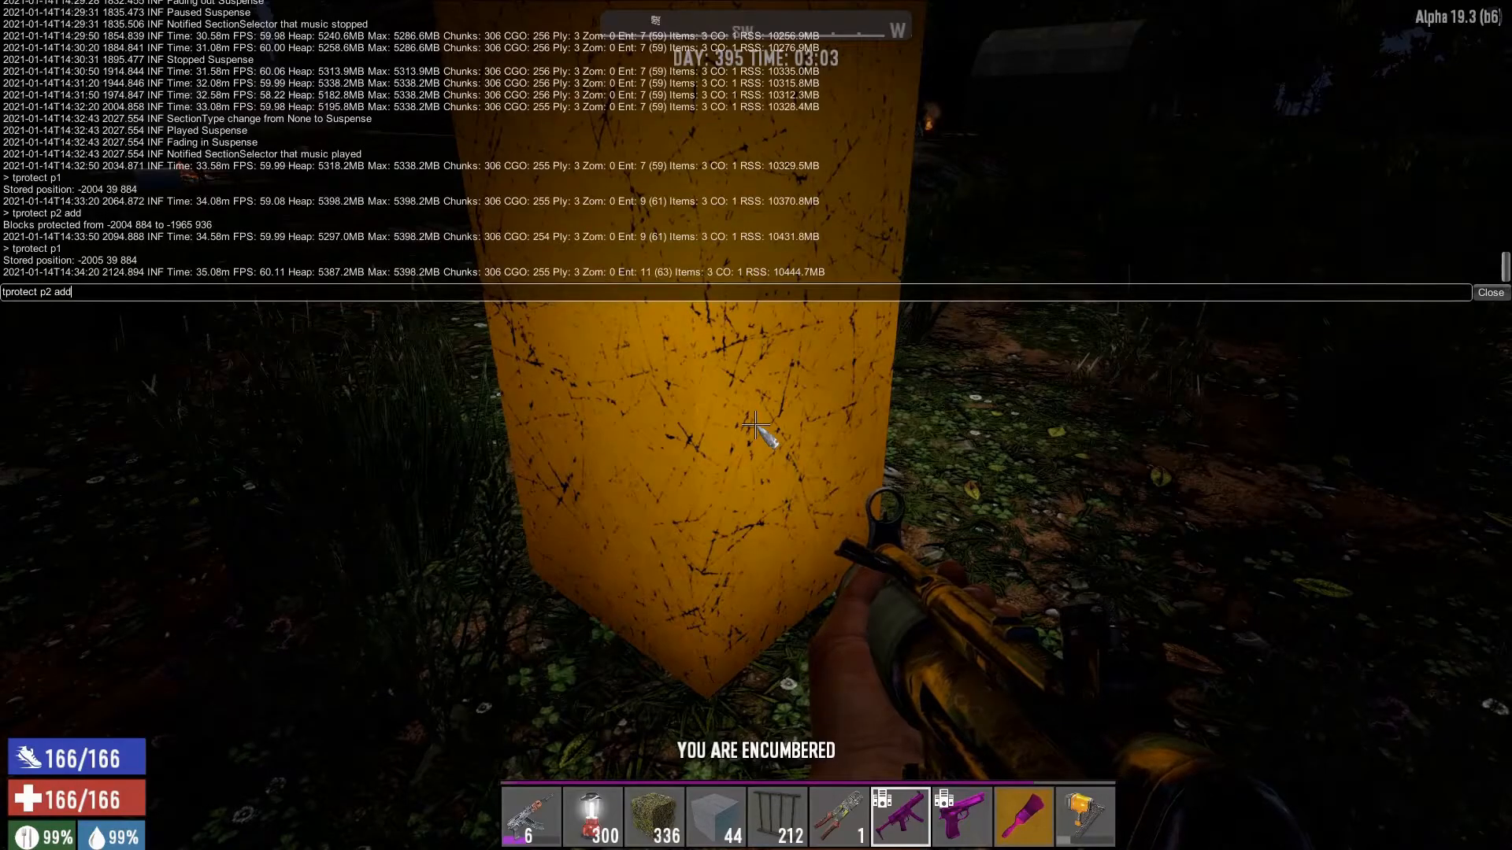
pyautogui.press('Backspace')
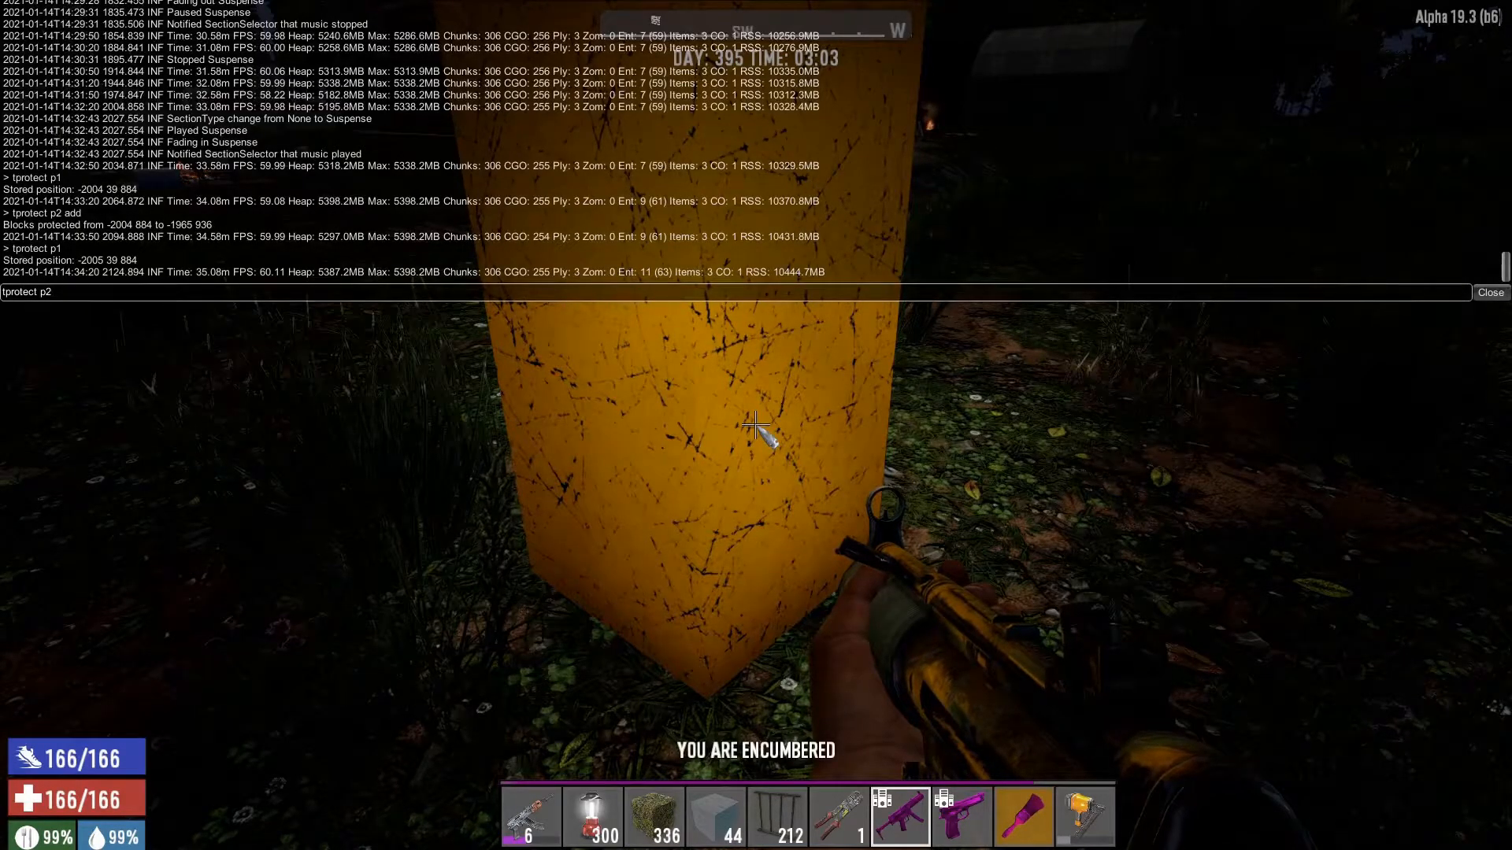
pyautogui.write('del')
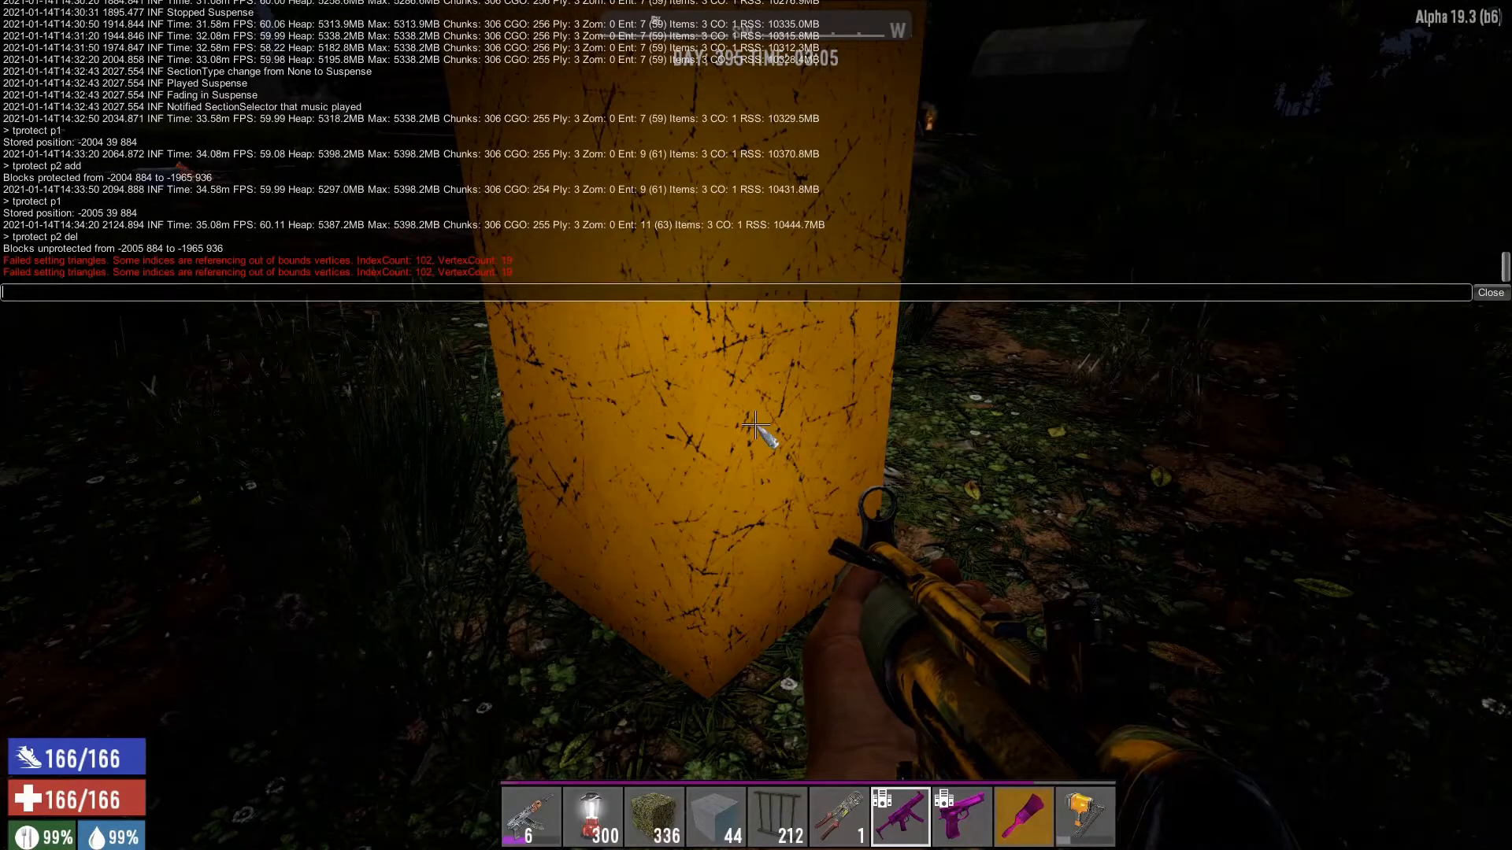
pyautogui.click(1488, 292)
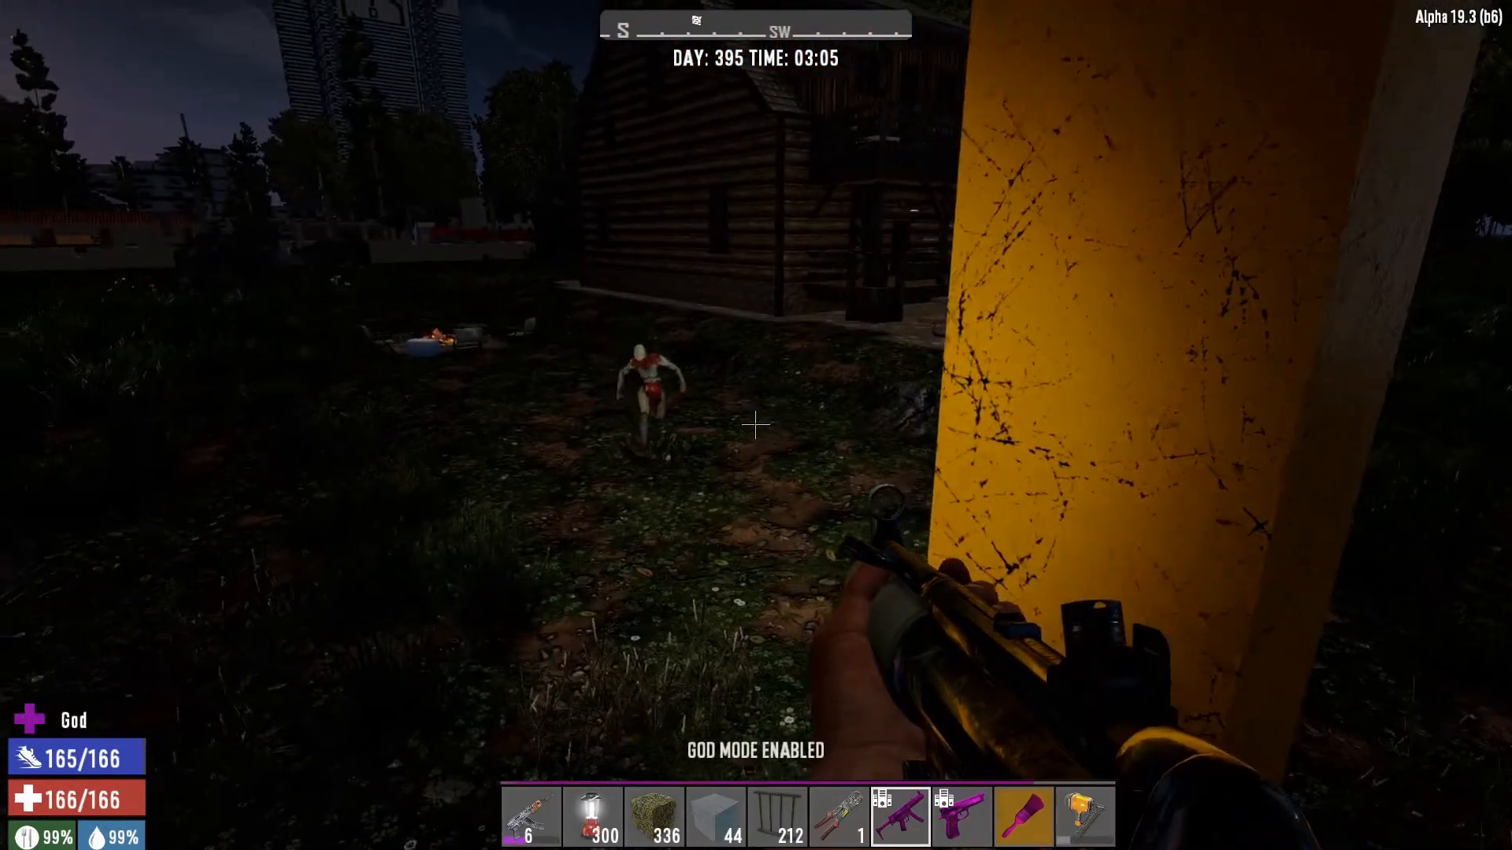
pyautogui.moveTo(756, 425)
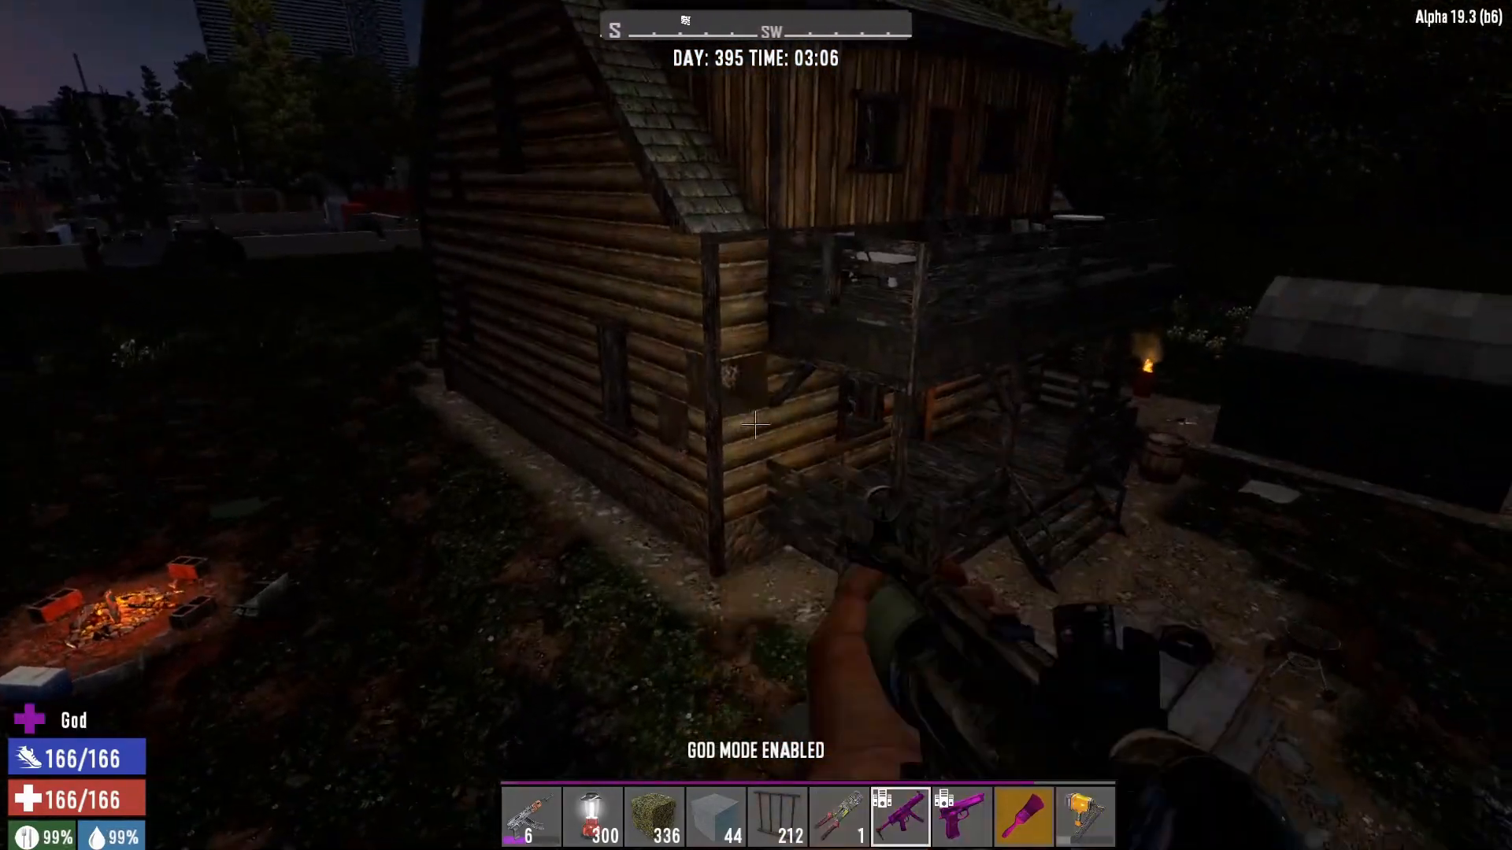
pyautogui.moveTo(756, 425)
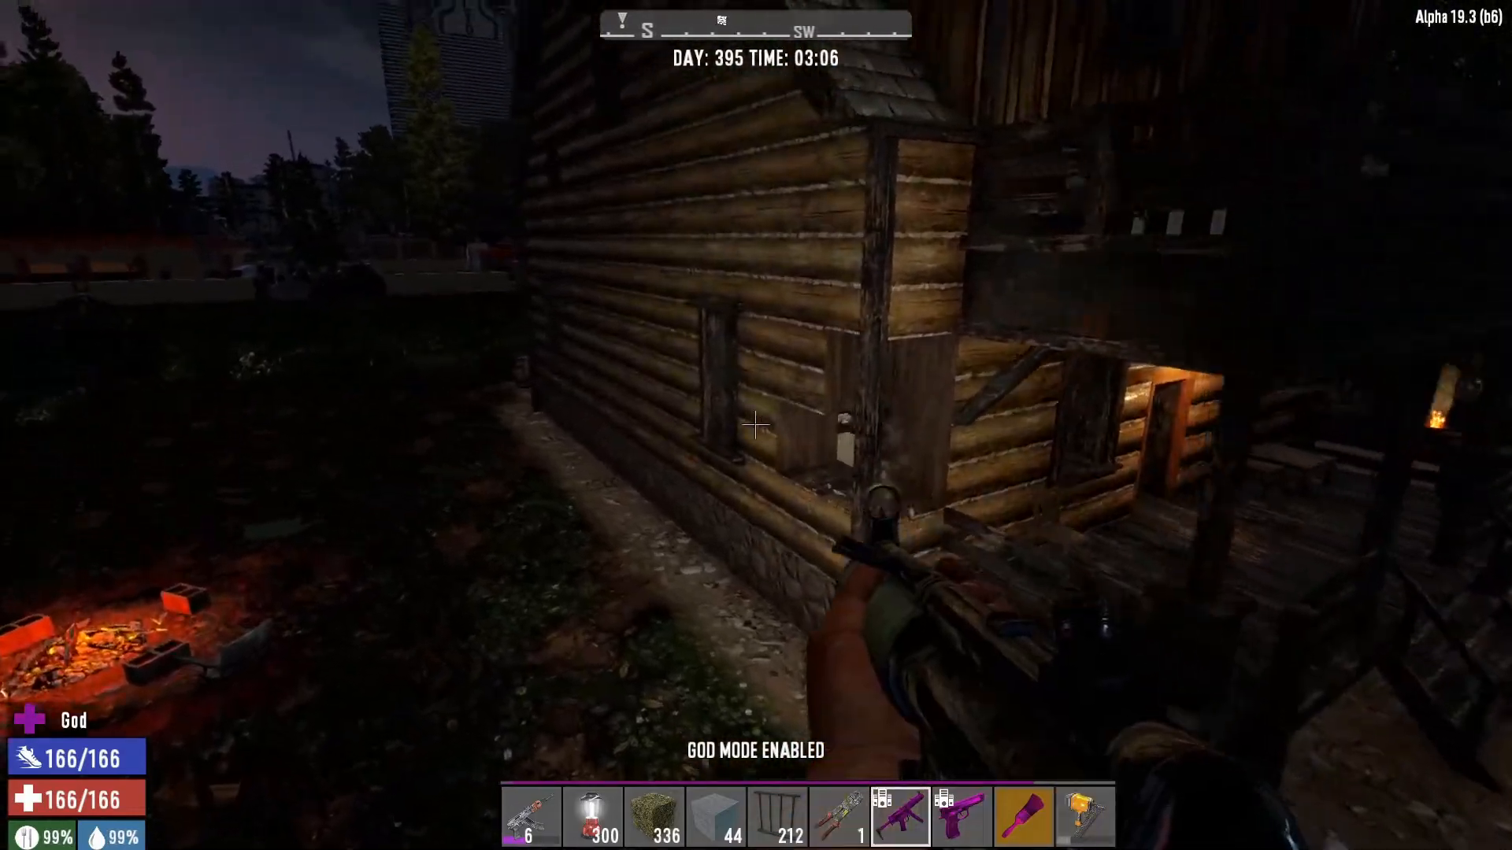
pyautogui.moveTo(756, 425)
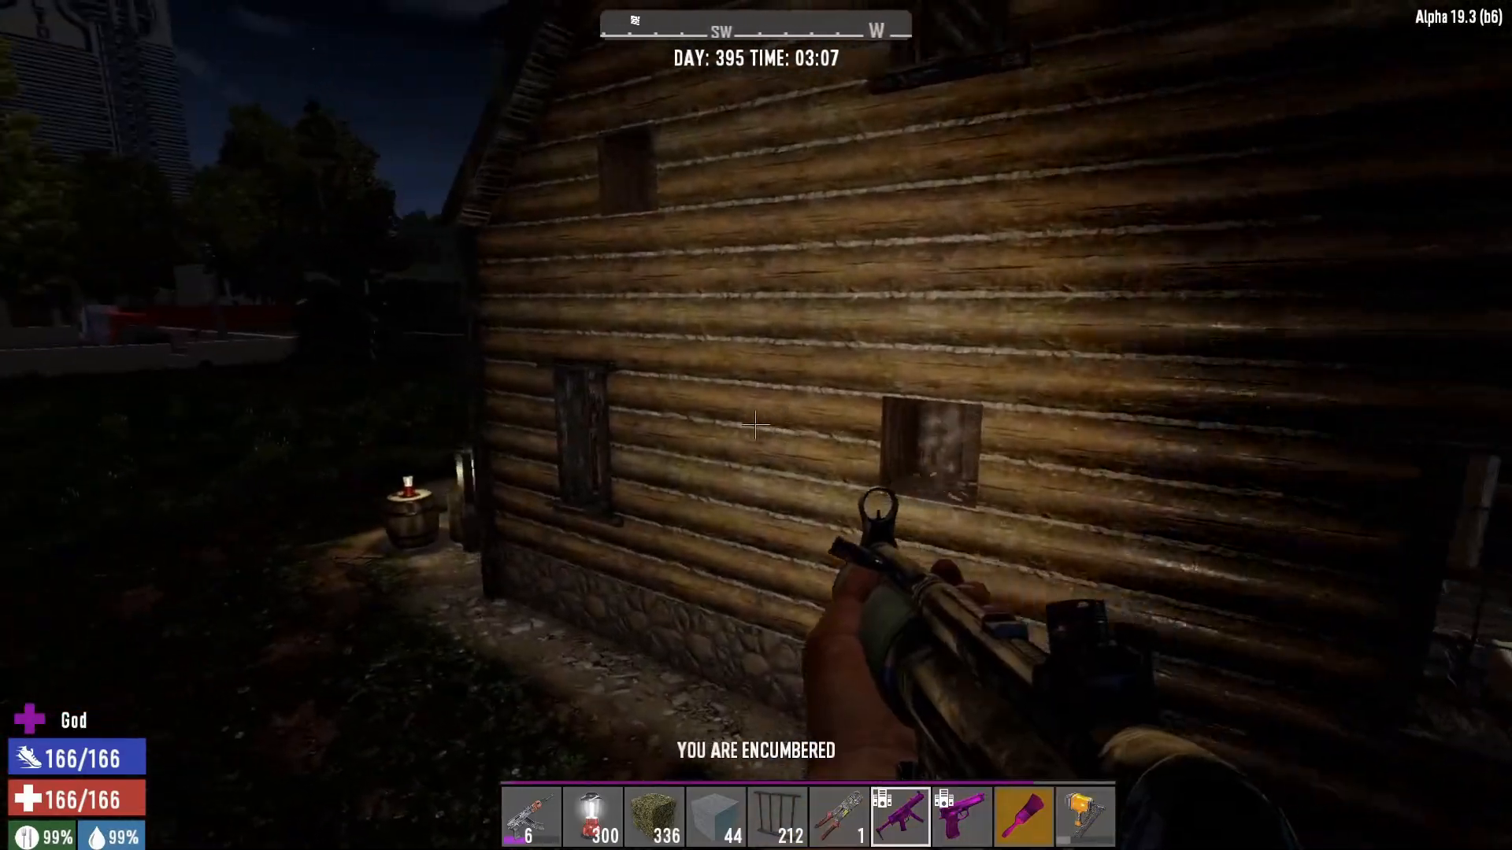
pyautogui.moveTo(756, 425)
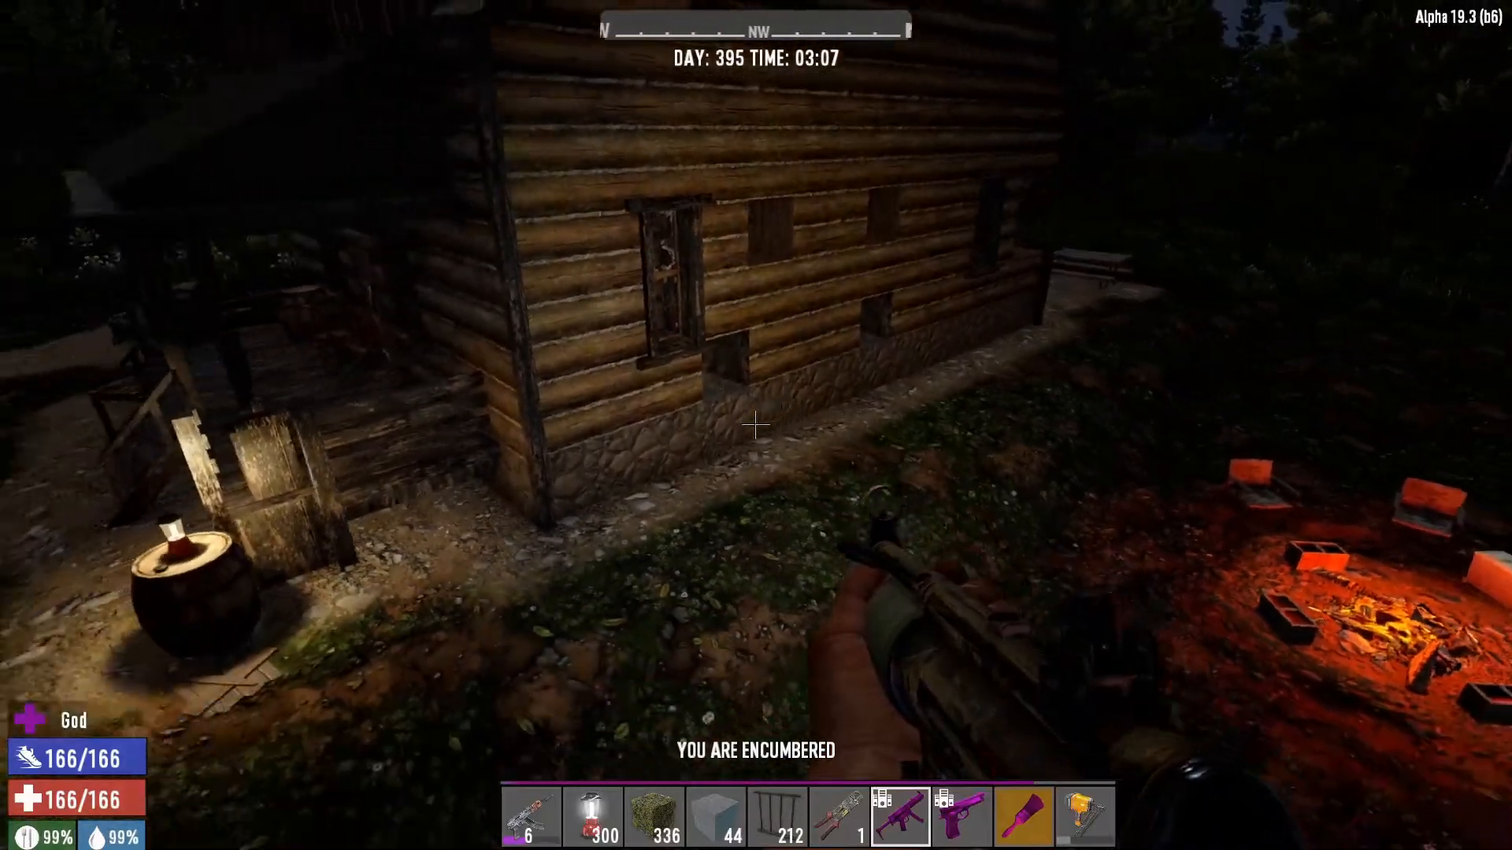
pyautogui.moveTo(756, 425)
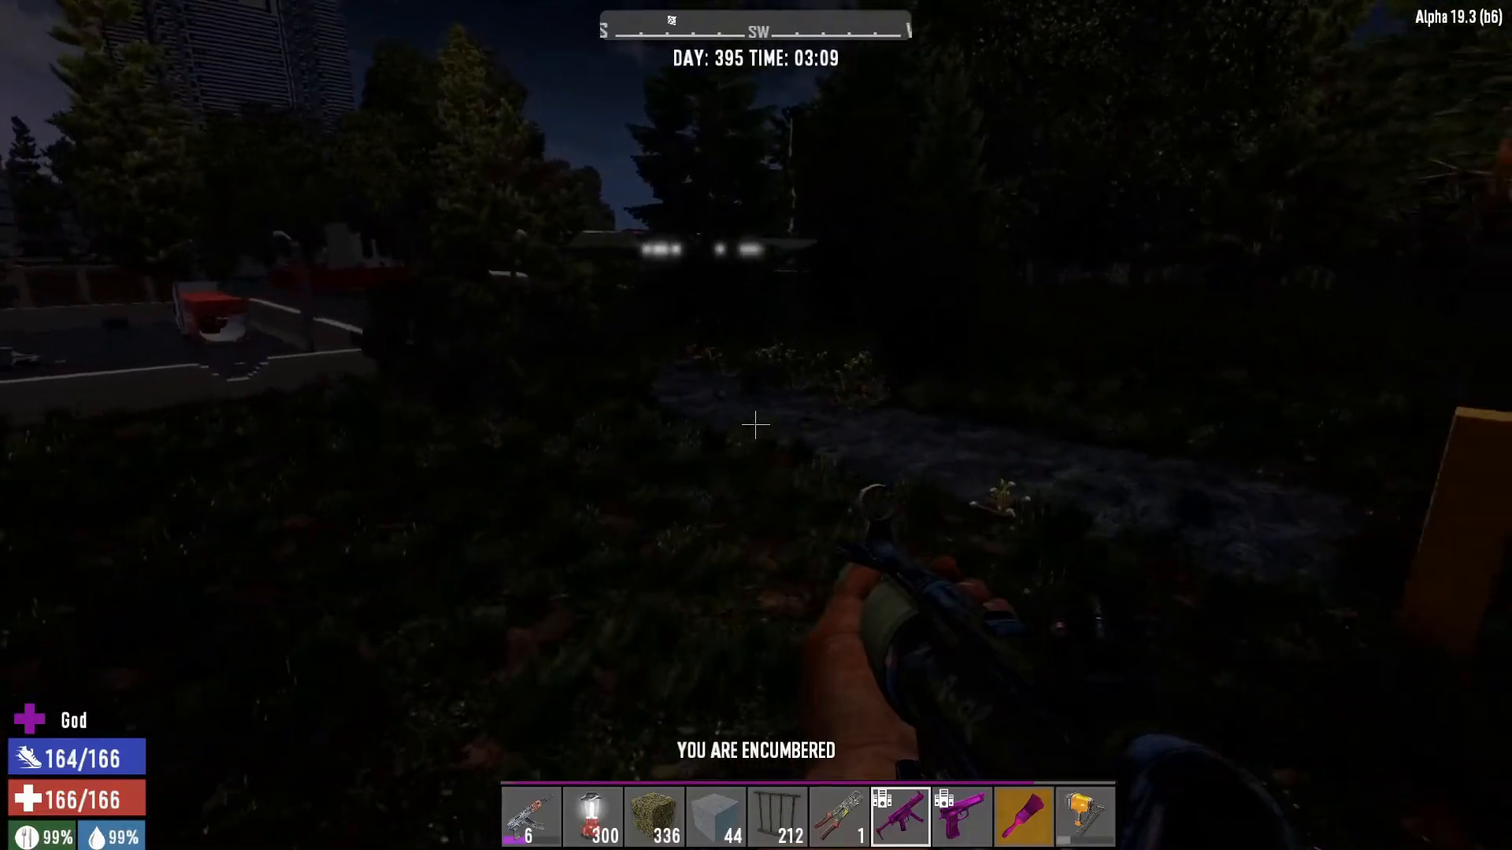
pyautogui.moveTo(756, 422)
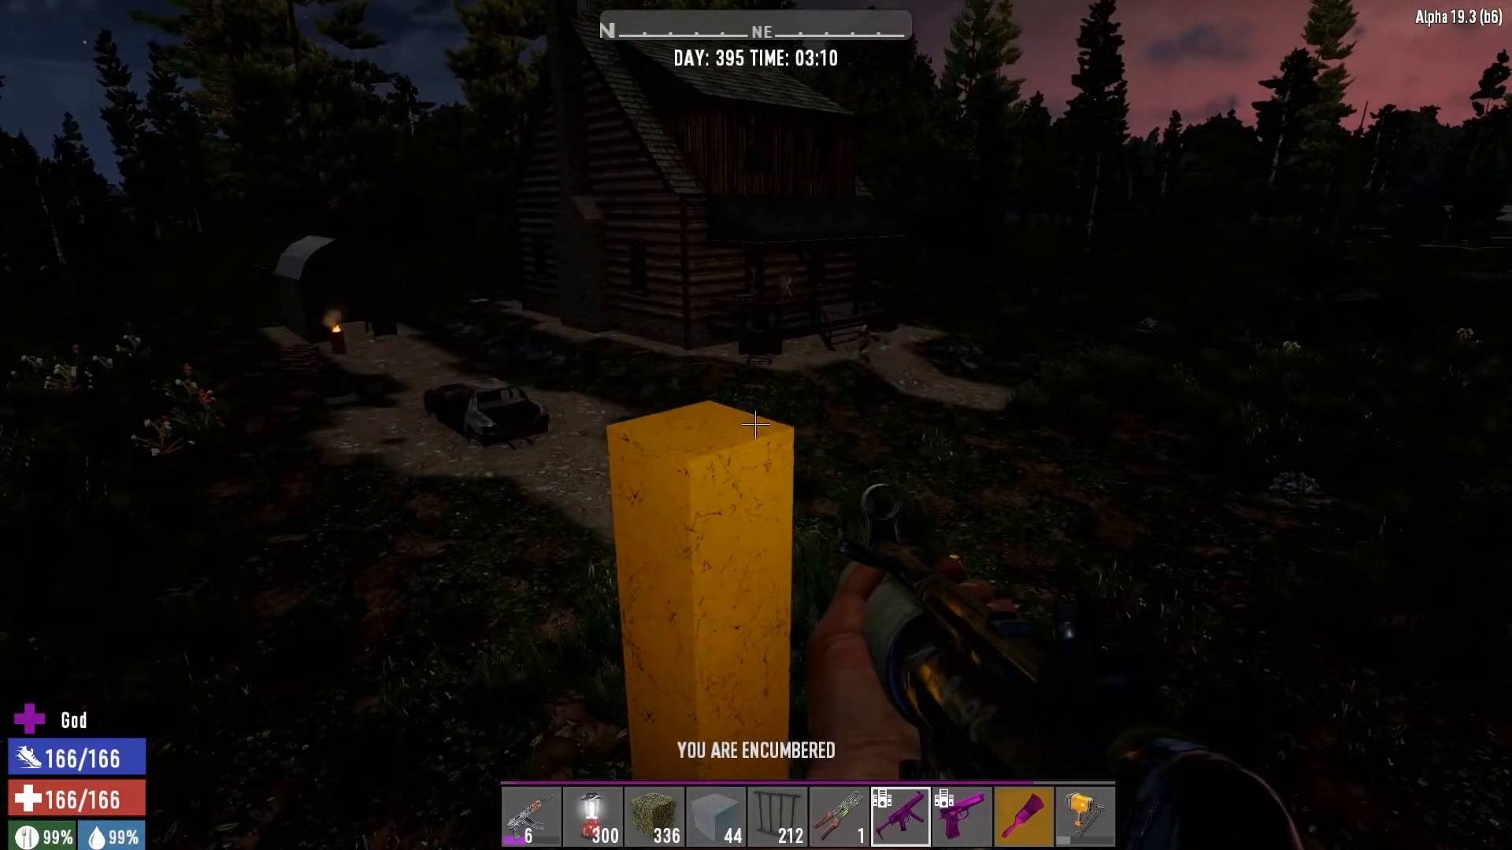
pyautogui.moveTo(756, 425)
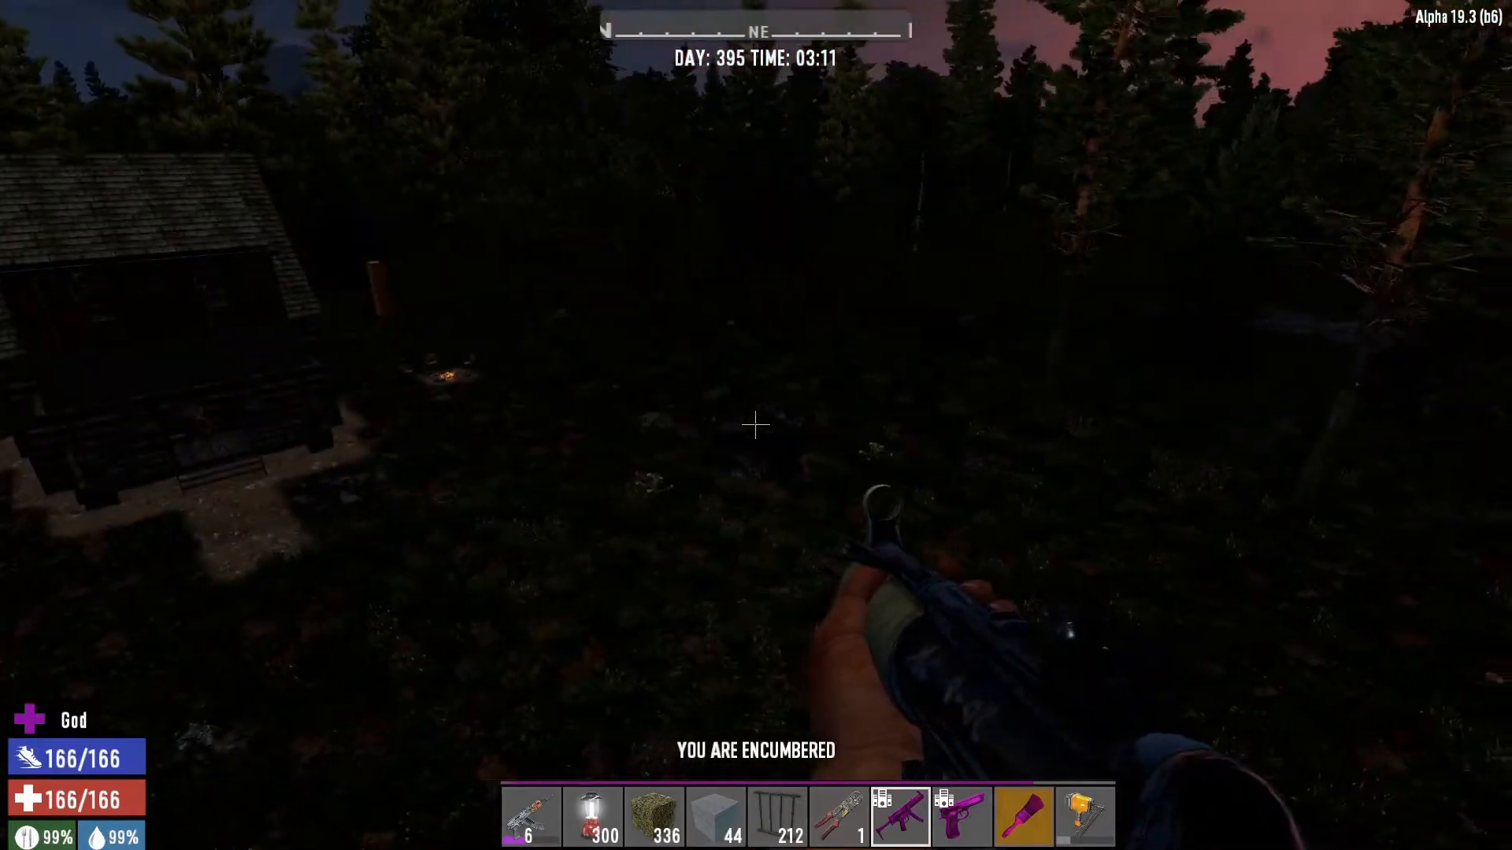
pyautogui.moveTo(756, 425)
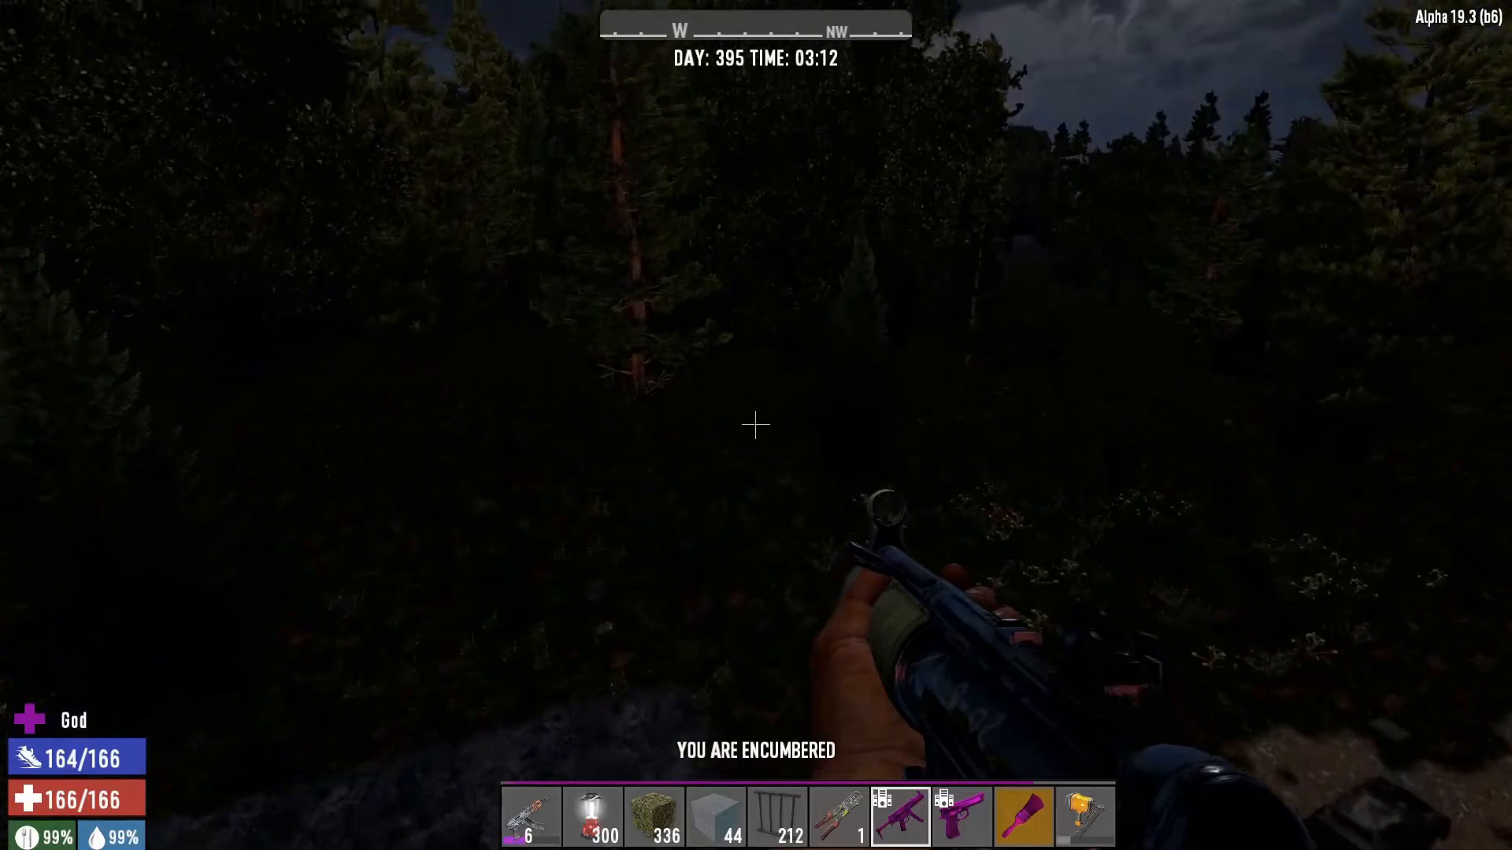
pyautogui.moveTo(756, 426)
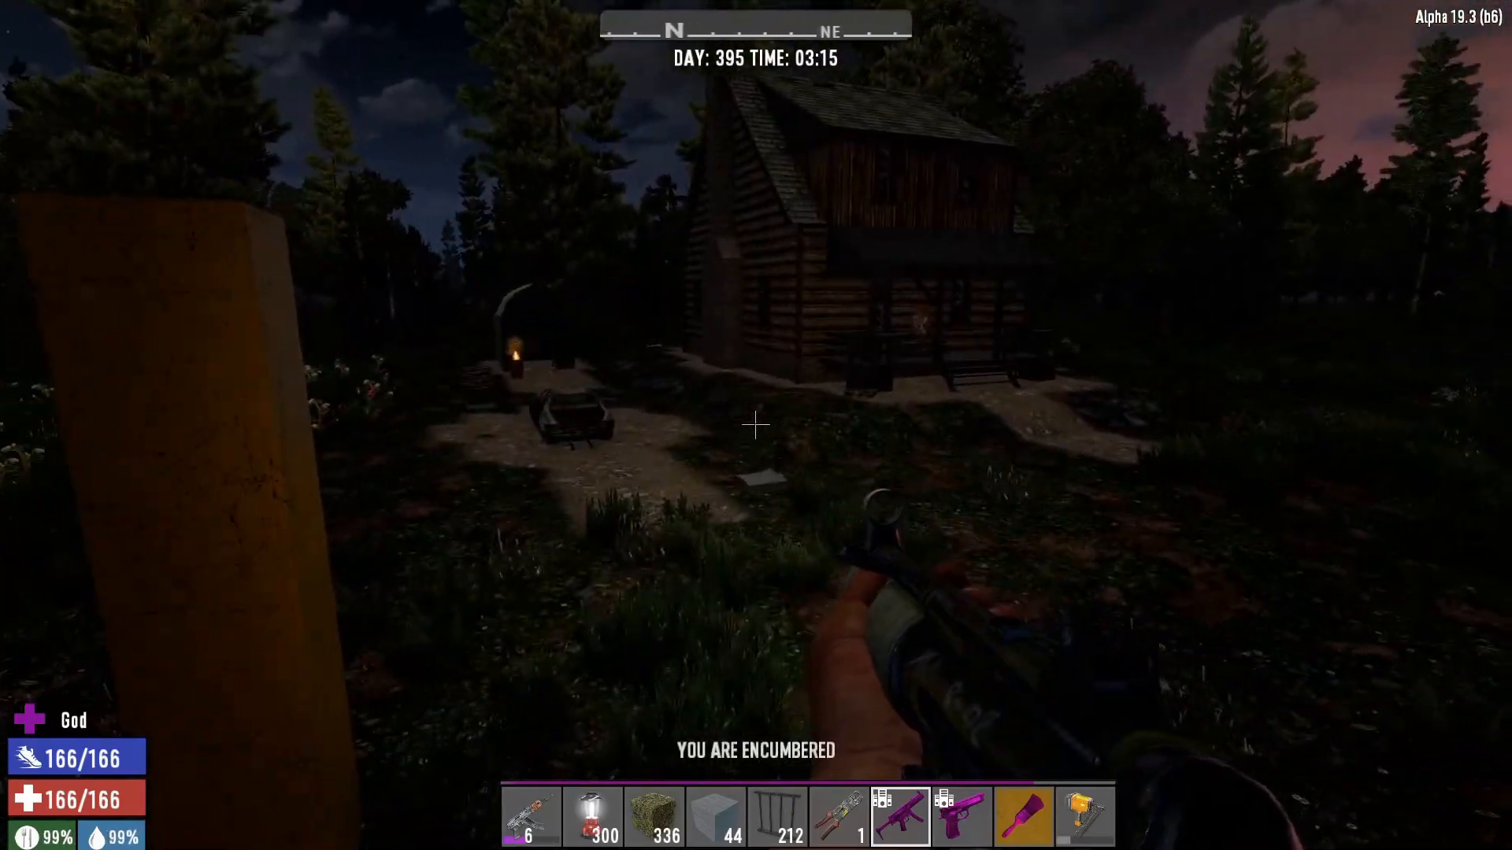
pyautogui.moveTo(756, 424)
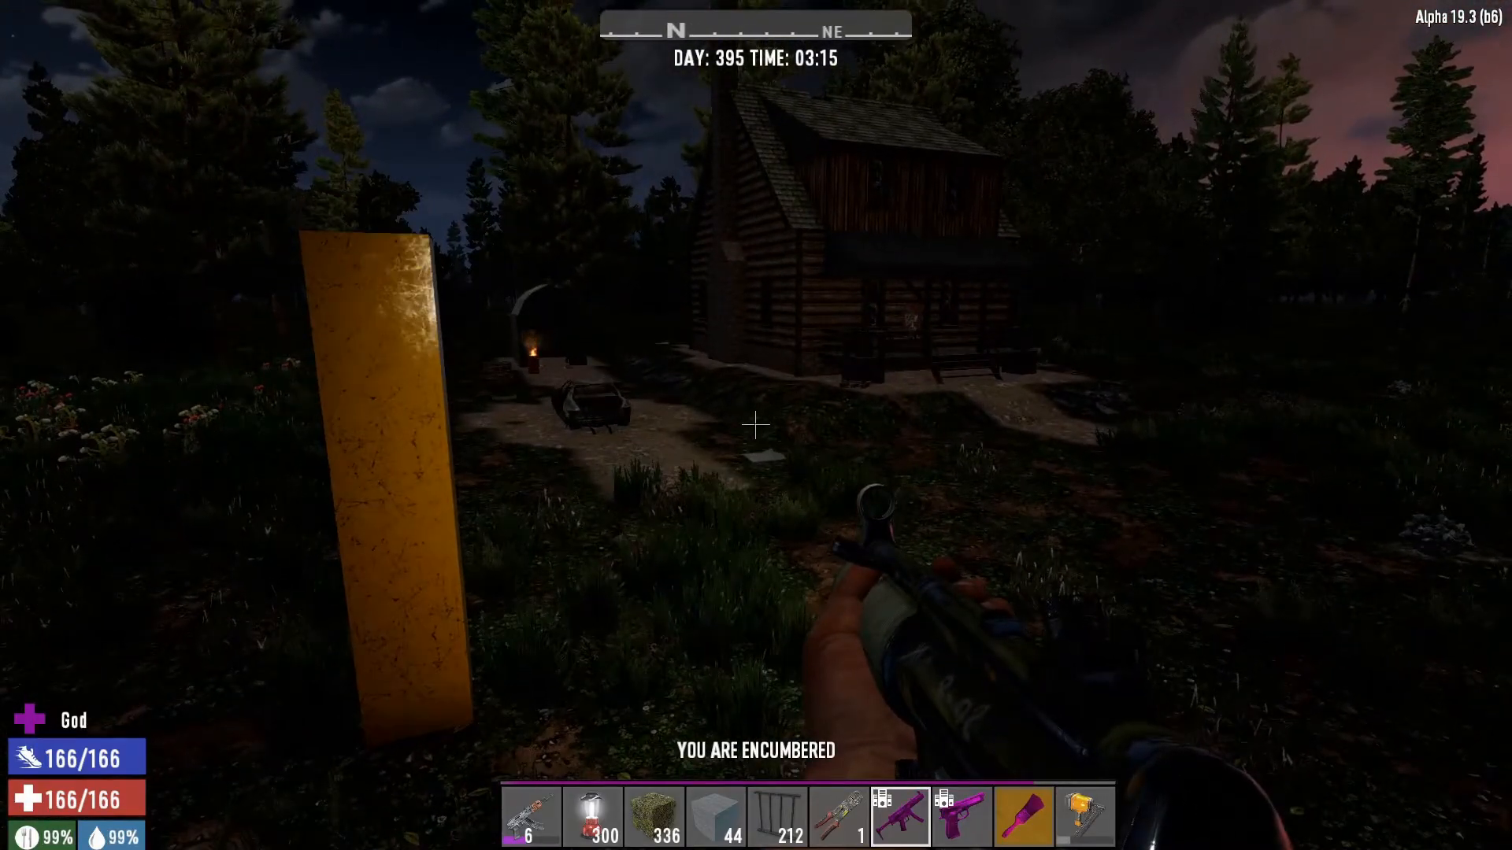